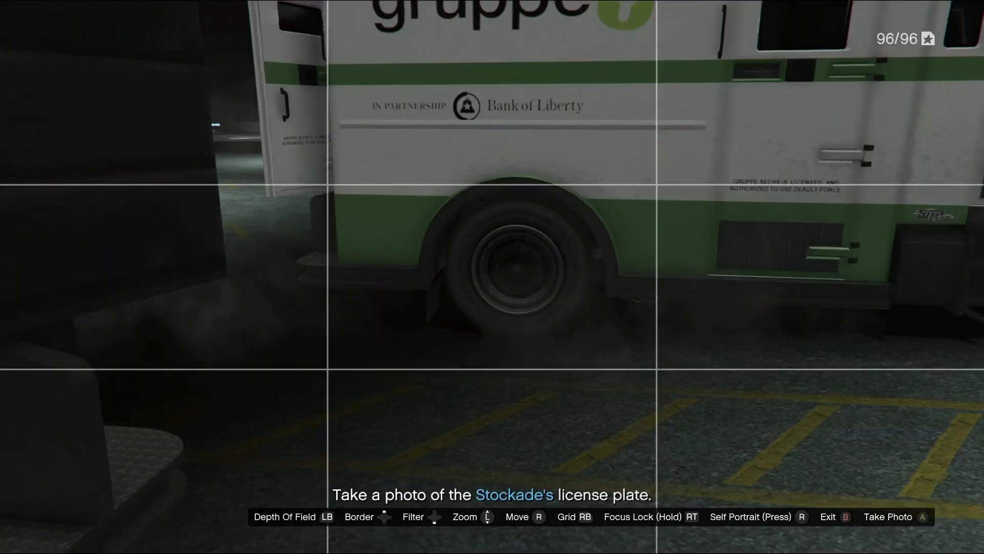
- Photograph the Stockade's plate, send it to Lester, and collect the Gruppe Sechs outfits
key("a")
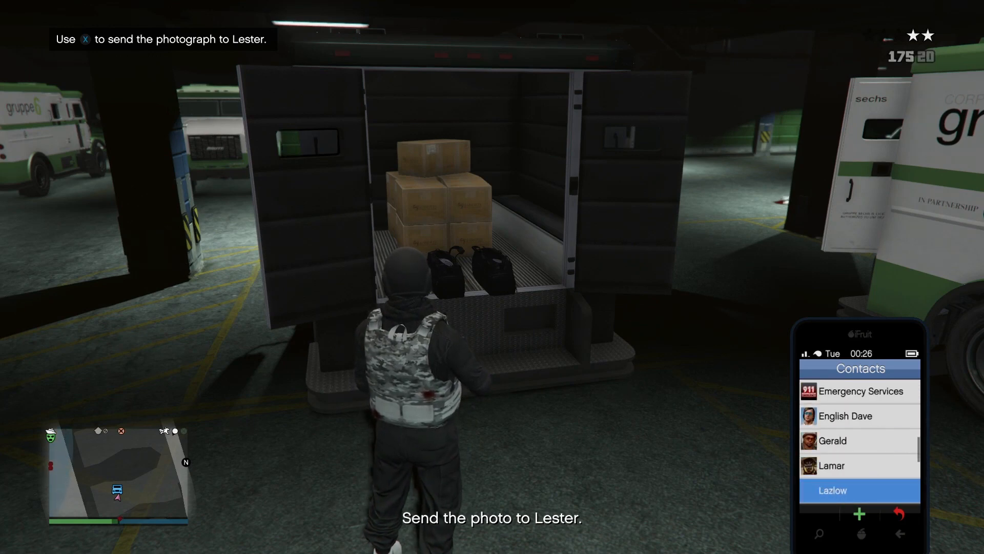
key("x")
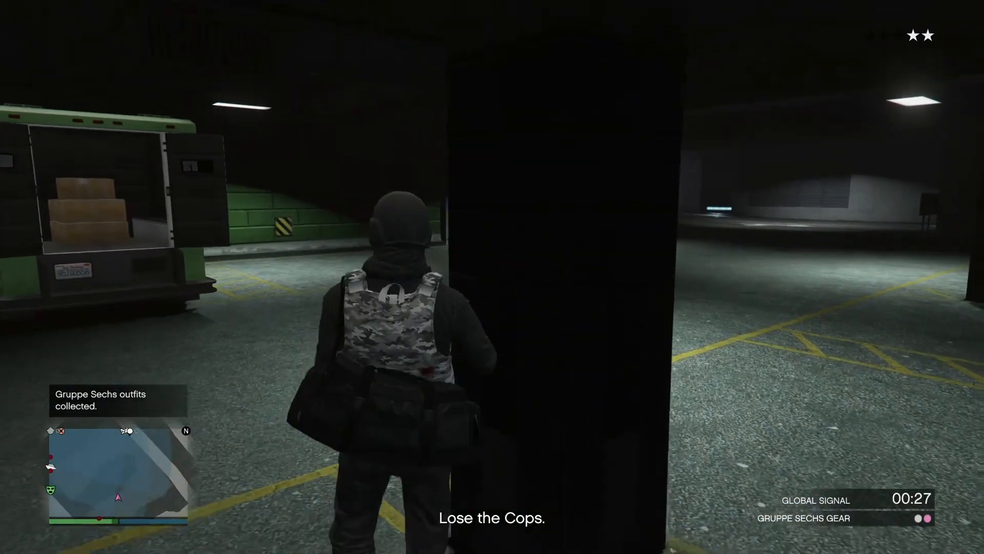
key("m")
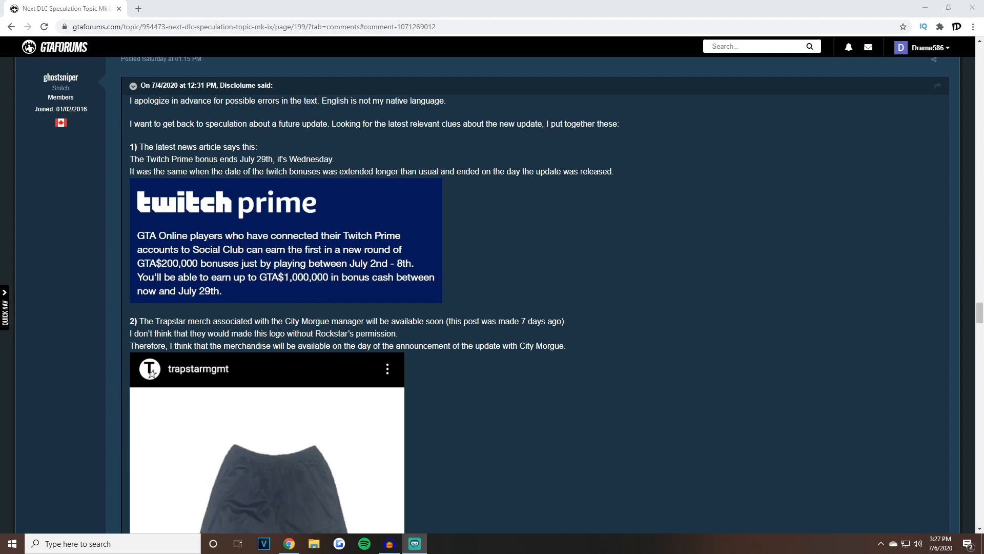
mouse_move(222, 269)
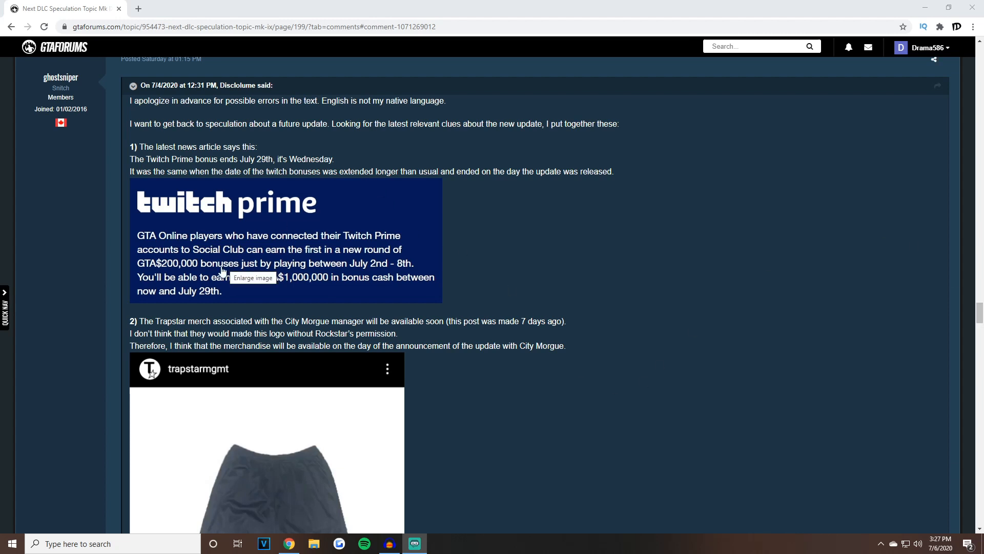
- Scroll to the post's first clue, the Twitch Prime bonus ending July 29th
scroll("down", 3)
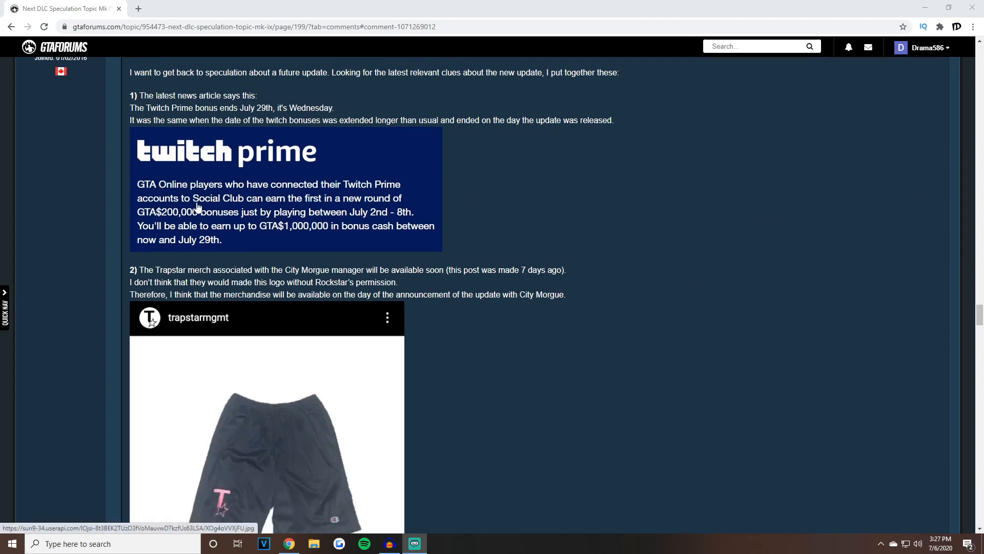
mouse_move(358, 187)
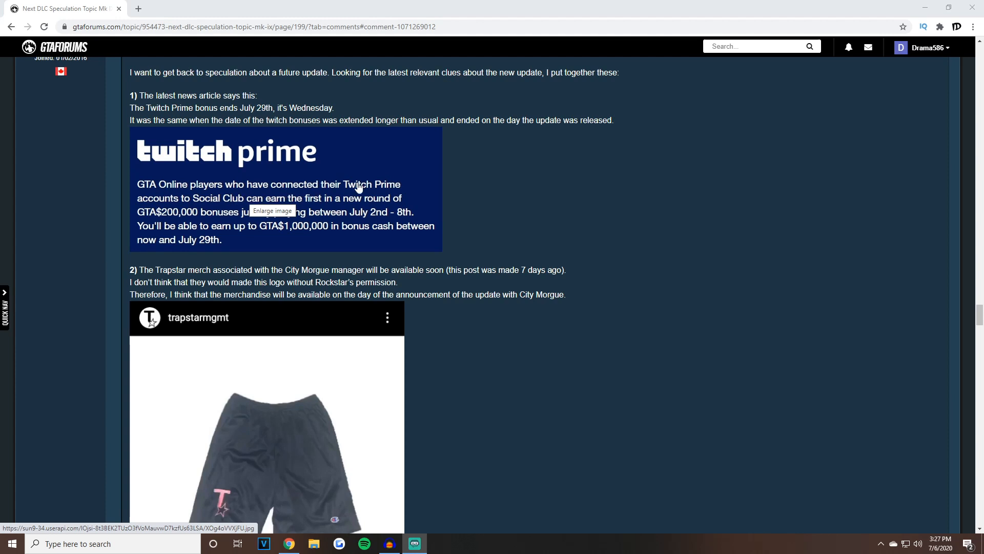
mouse_move(248, 217)
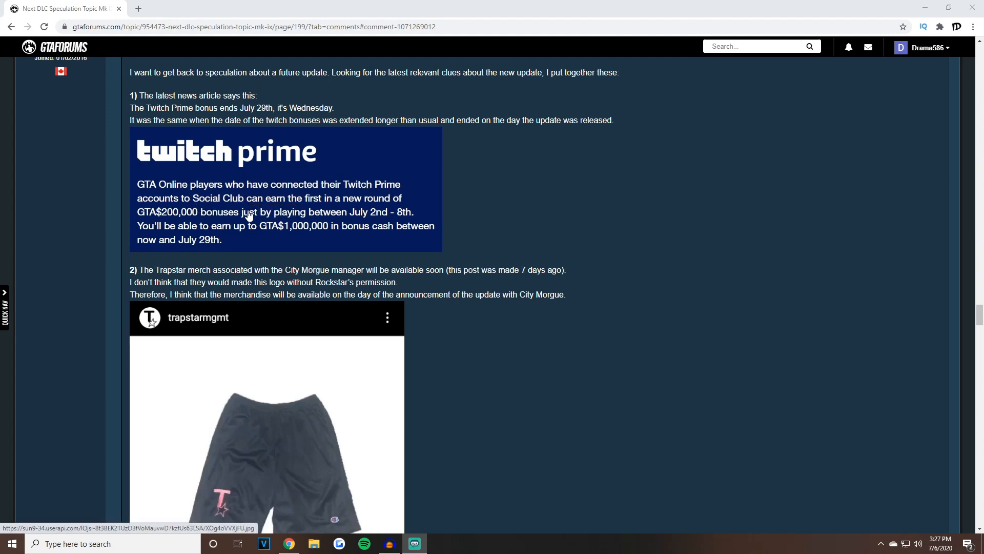
mouse_move(375, 211)
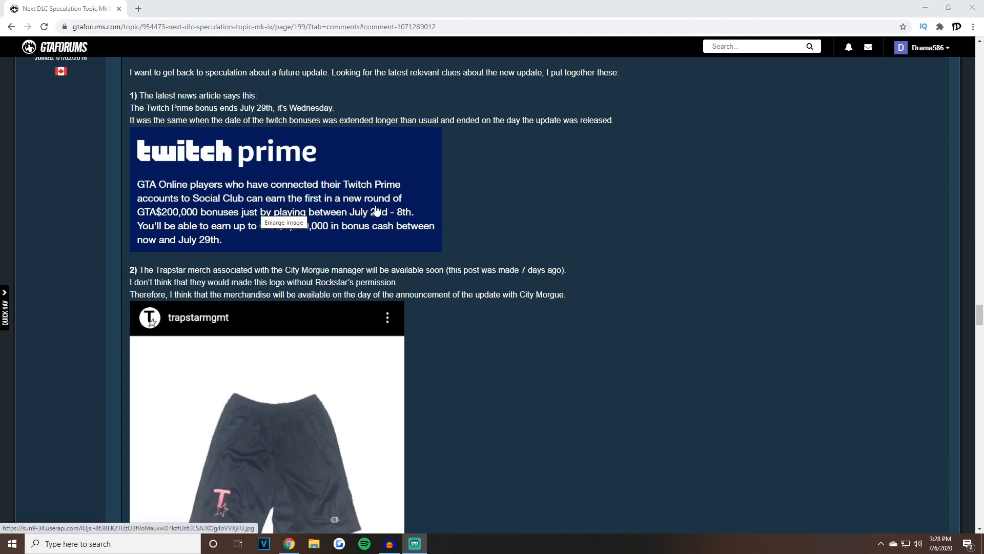
mouse_move(279, 260)
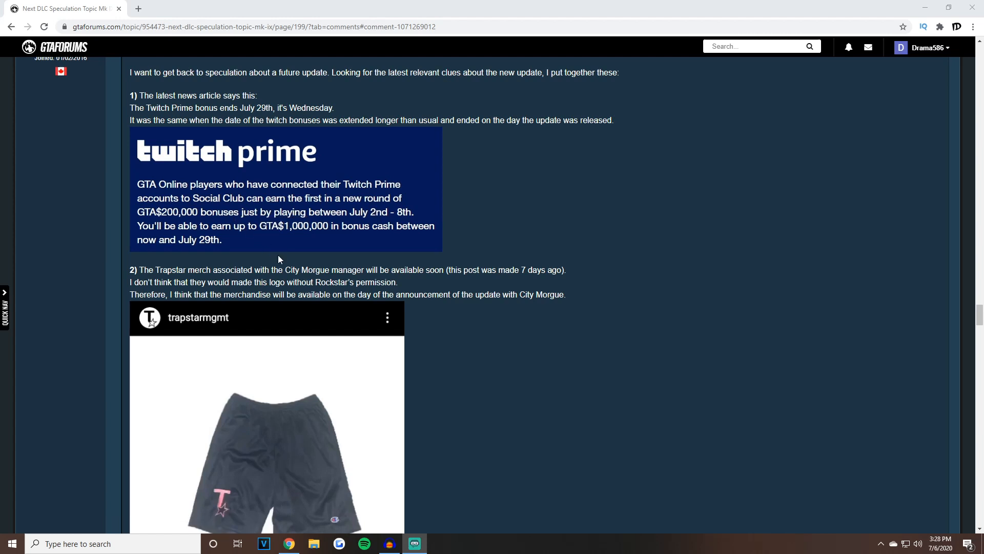
mouse_move(282, 237)
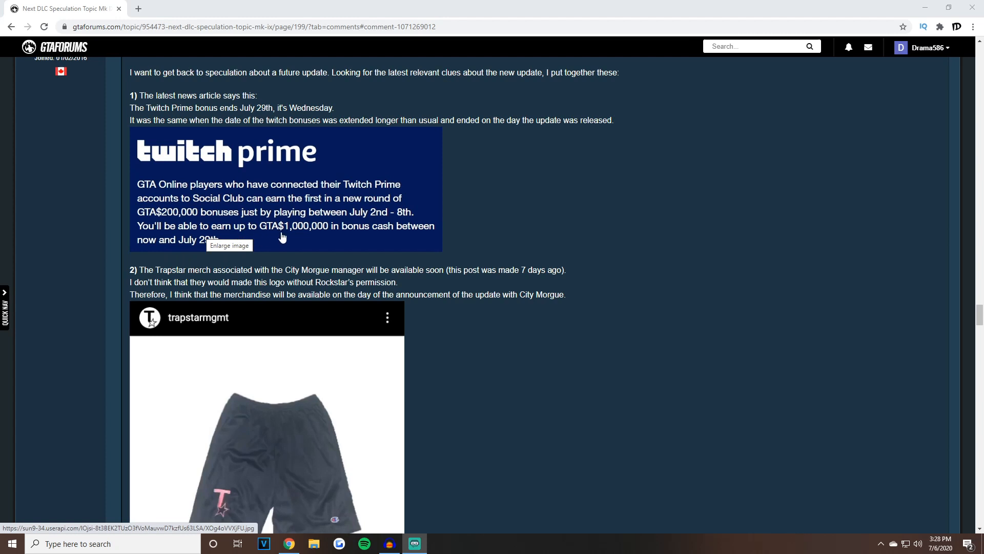
mouse_move(191, 254)
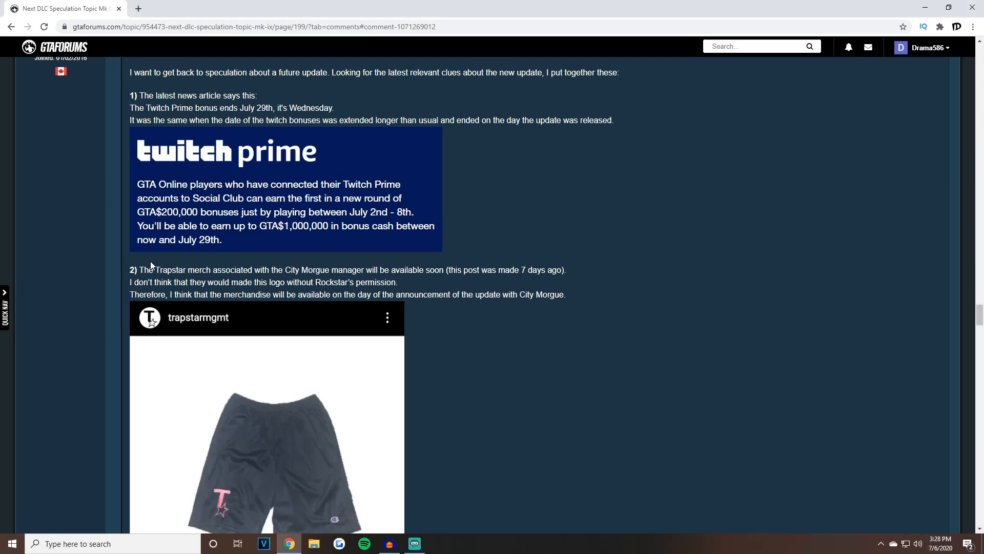
- Scroll past the Twitch Prime image to clue 2, the trapstarmgmt gym shorts Instagram post
scroll("down", 3)
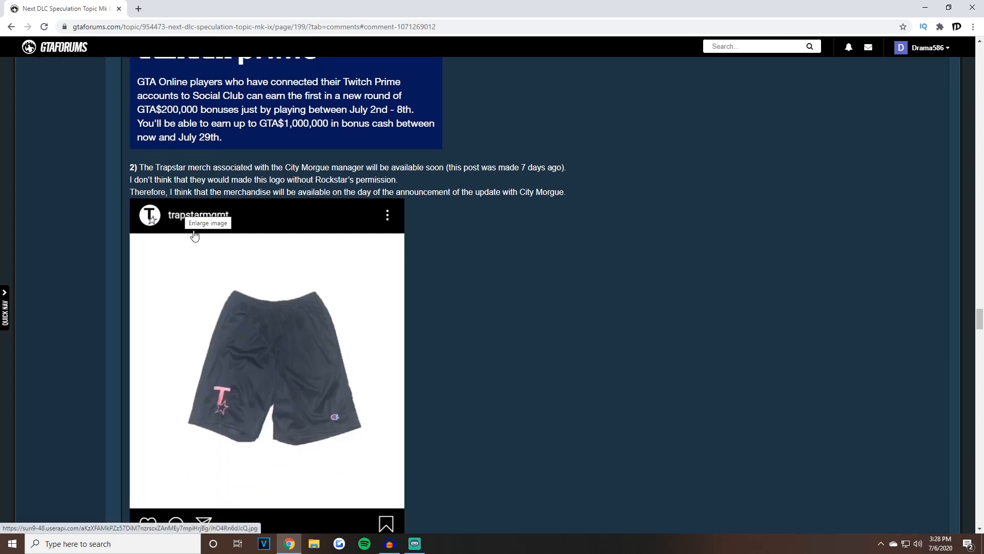
mouse_move(167, 176)
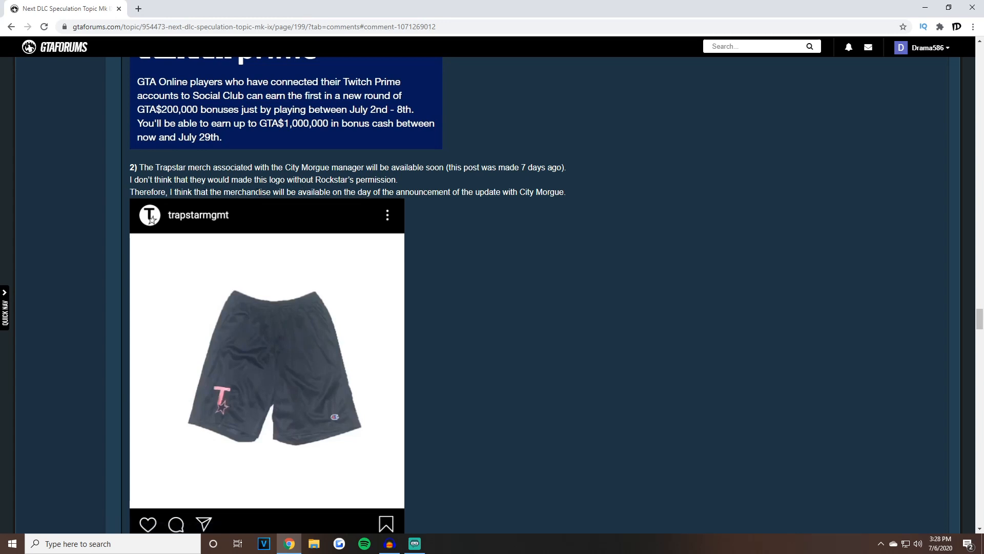
mouse_move(451, 200)
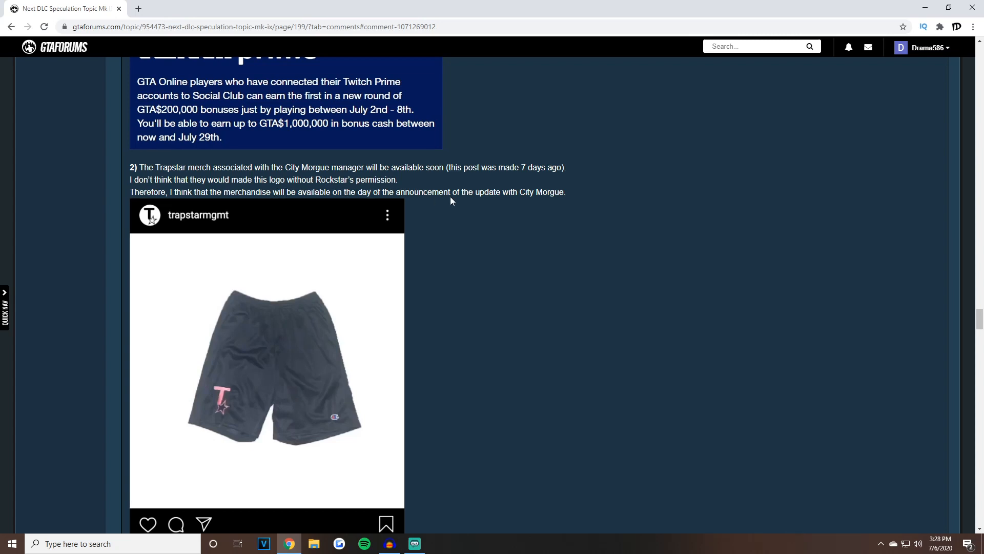
mouse_move(516, 206)
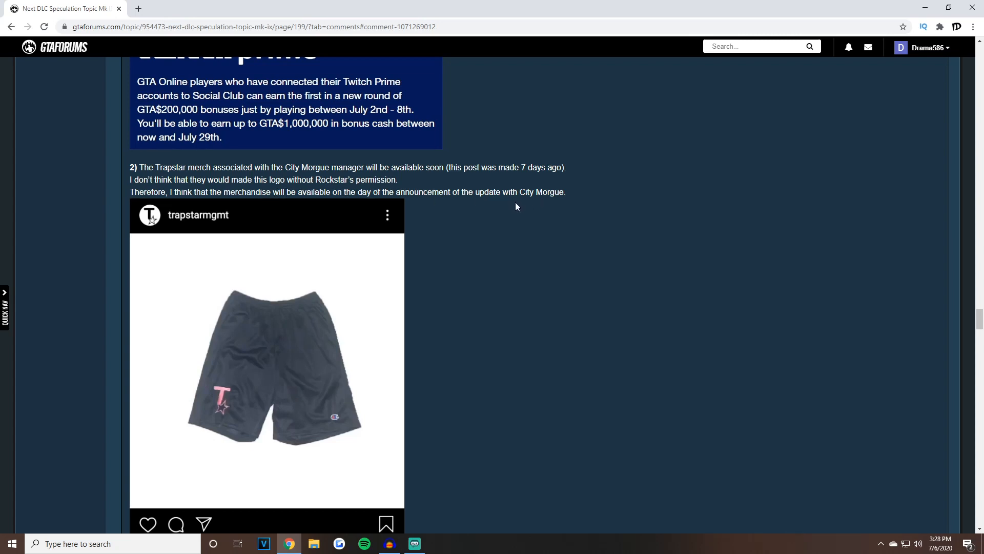
mouse_move(456, 206)
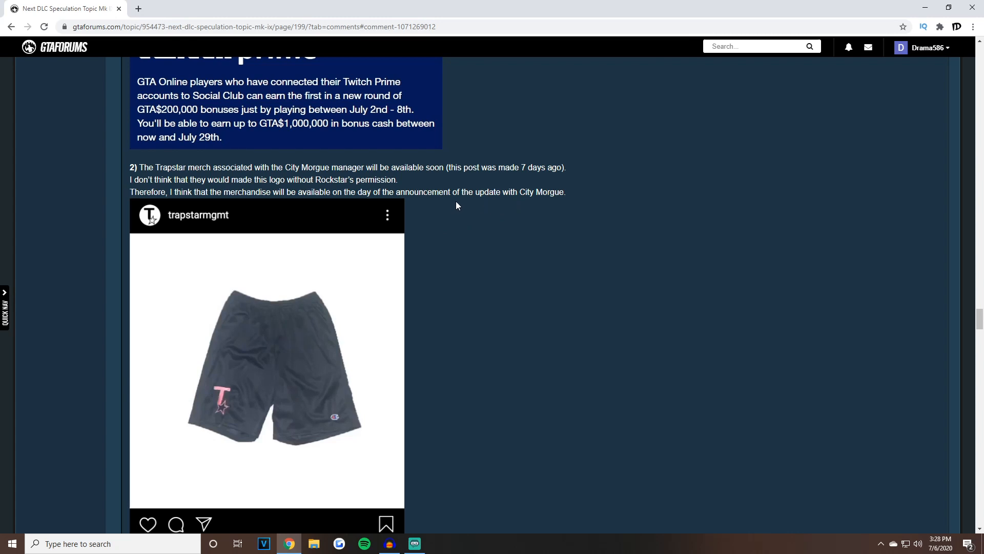
mouse_move(444, 239)
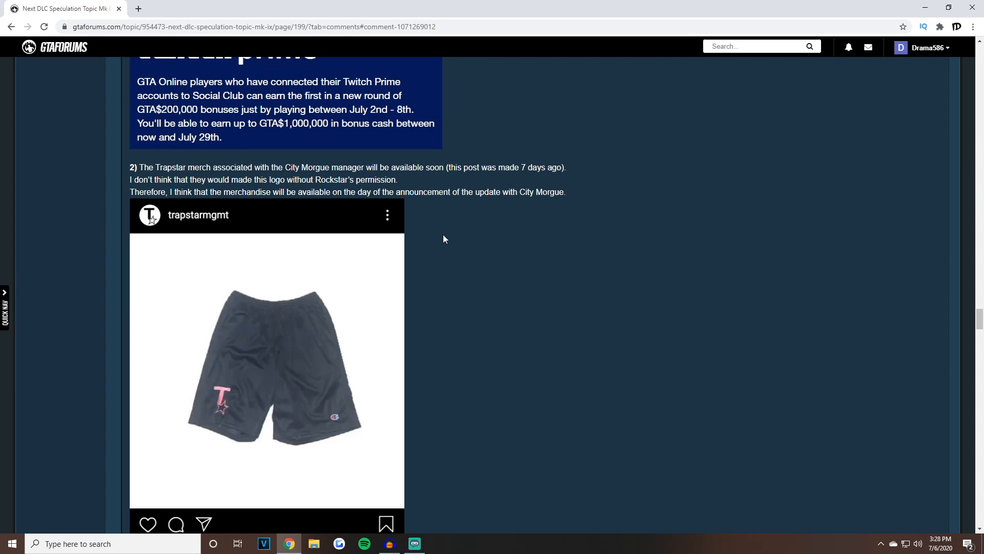
mouse_move(454, 324)
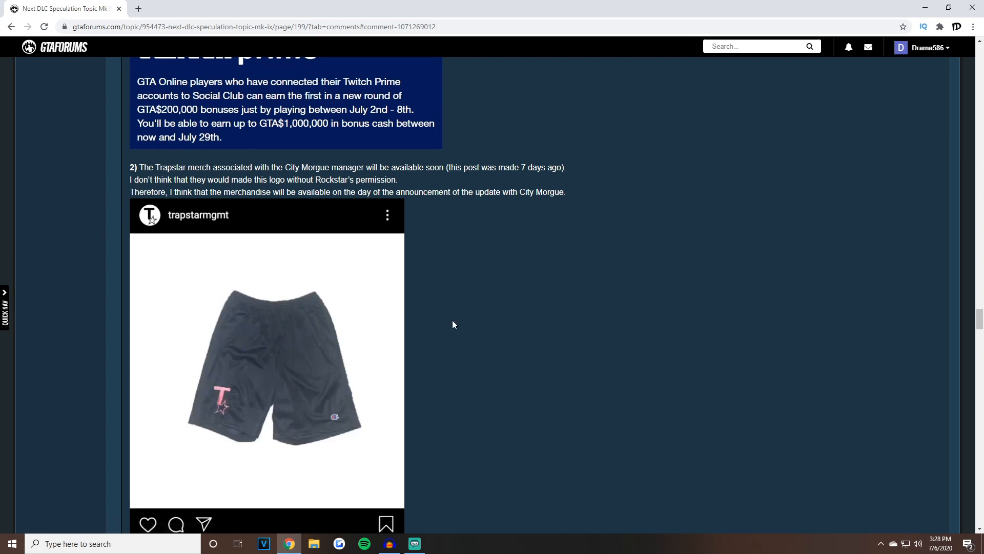
scroll("down", 3)
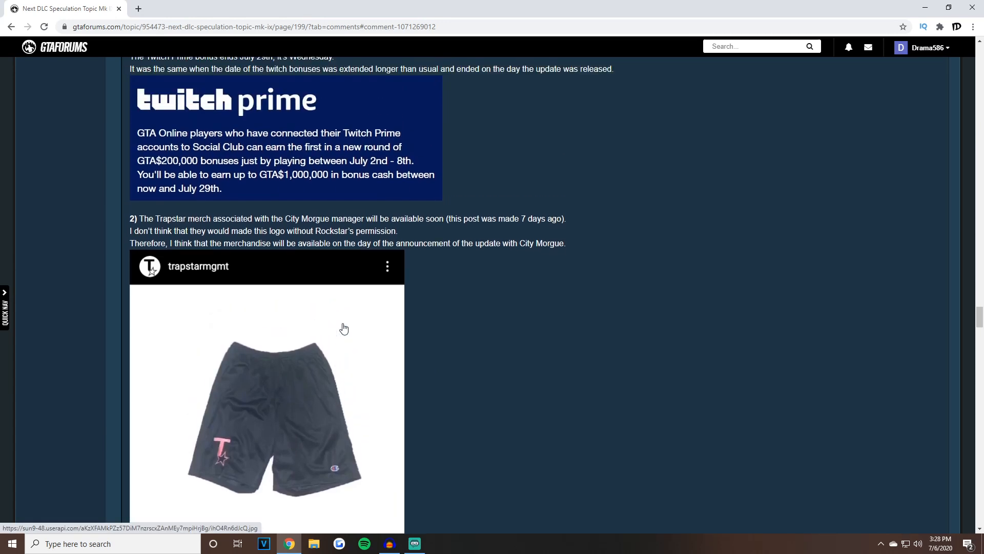
scroll("down", 3)
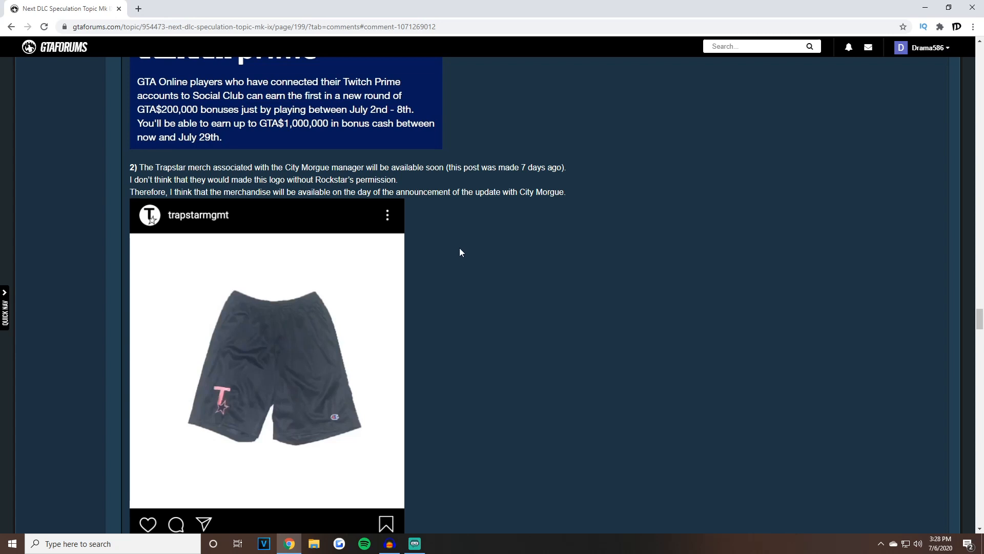
scroll("down", 3)
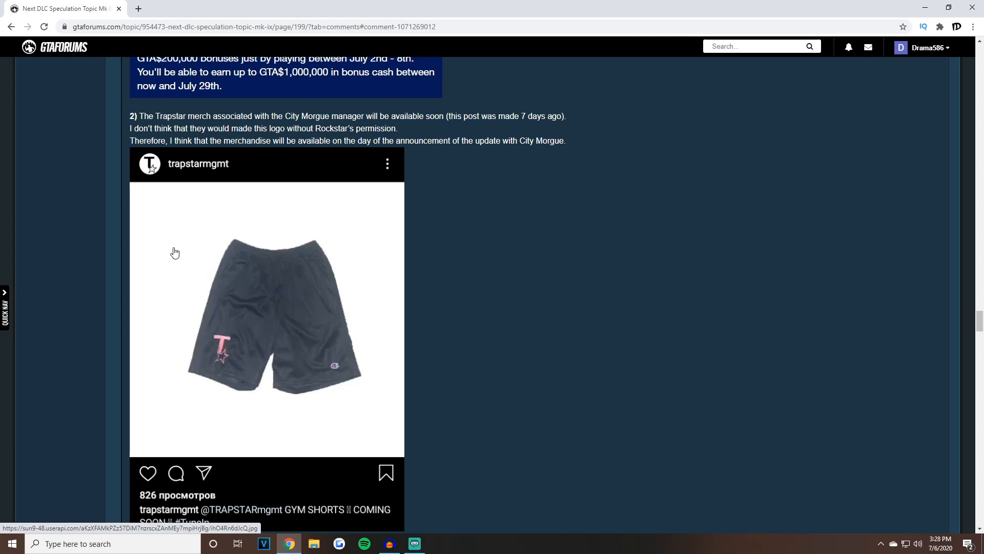
mouse_move(177, 320)
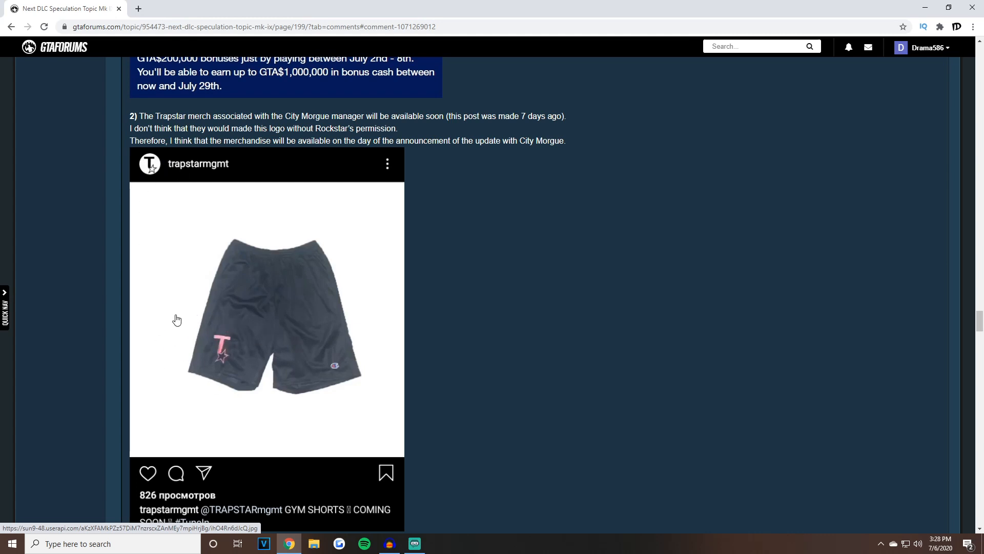
scroll("down", 3)
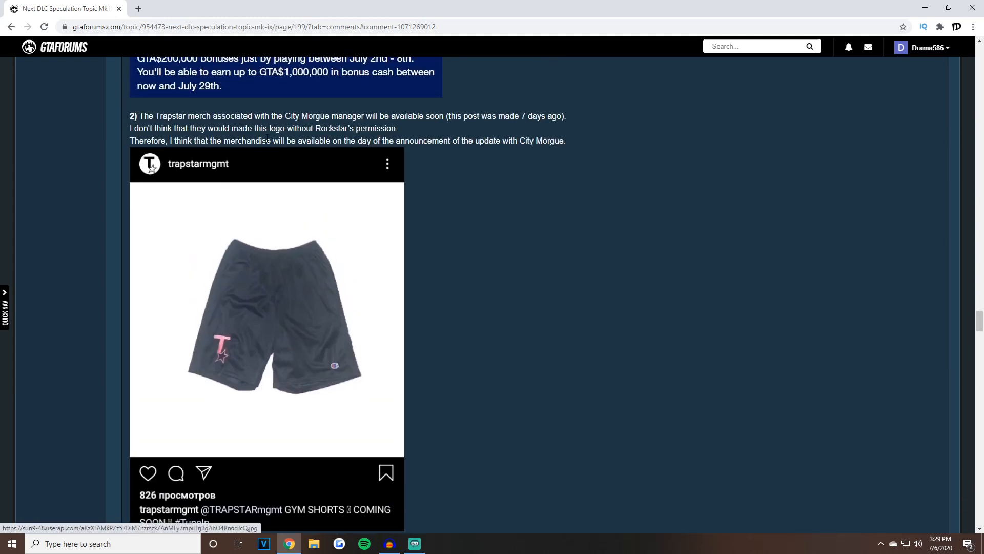
scroll("down", 3)
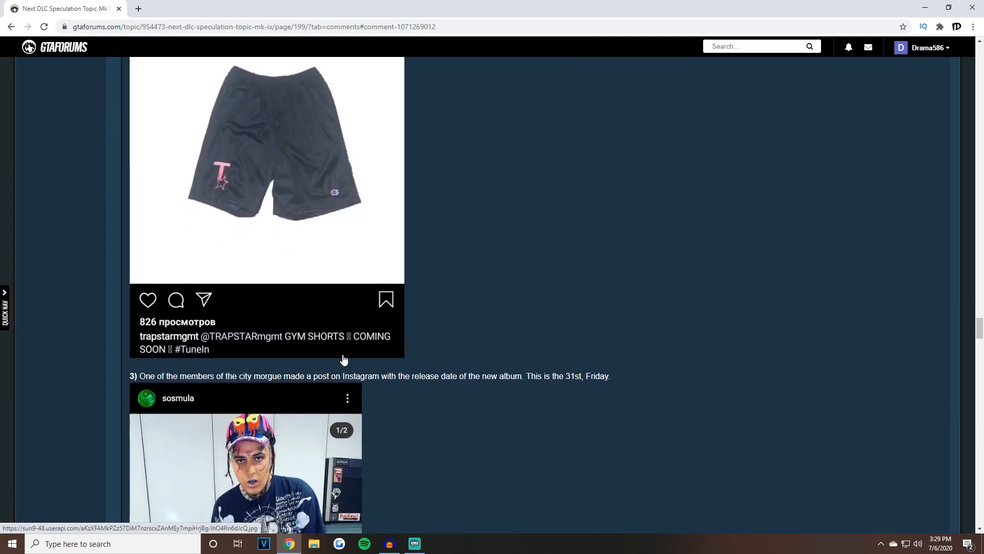
- Check late July 2020 dates in the Windows calendar and scroll to clue 4's car list
scroll("down", 3)
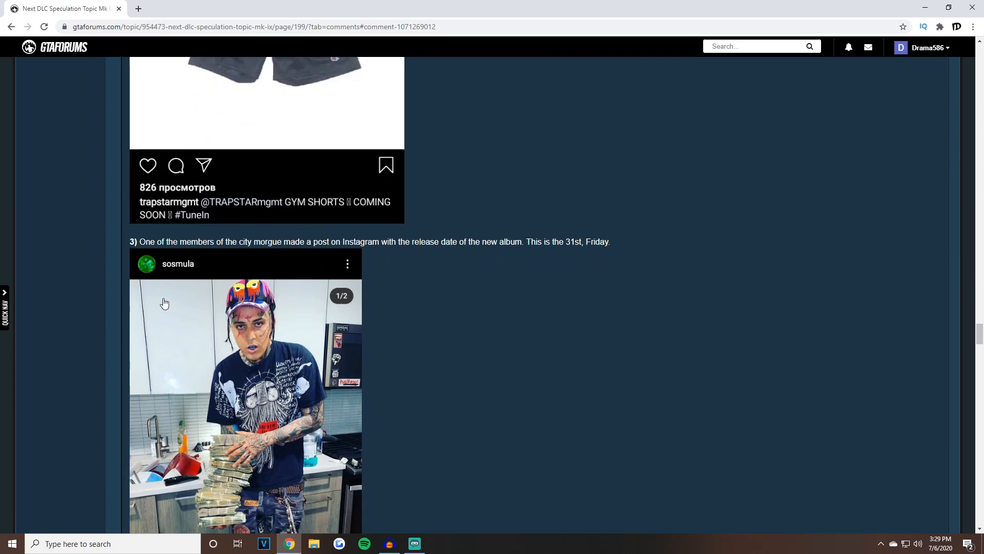
scroll("down", 3)
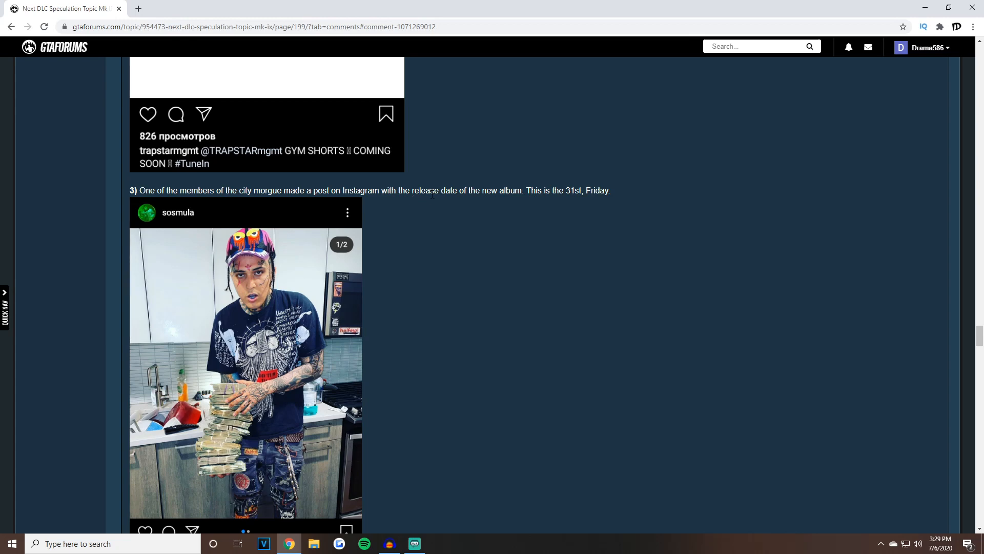
scroll("down", 3)
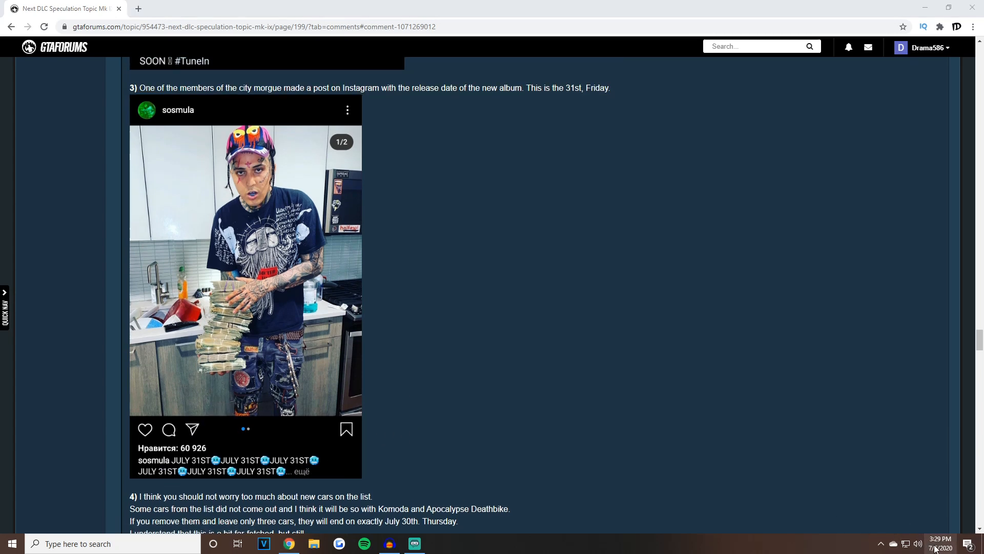
left_click(940, 543)
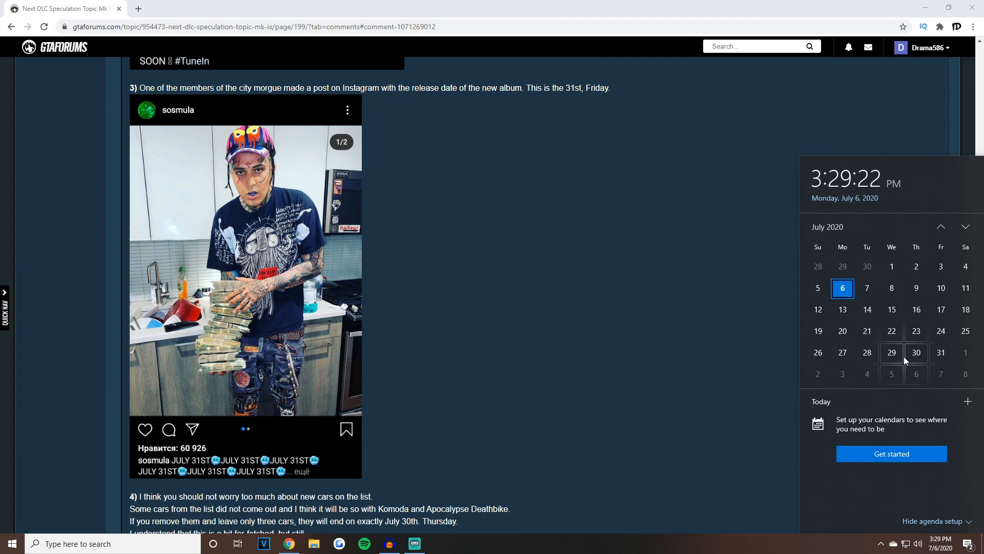
mouse_move(915, 352)
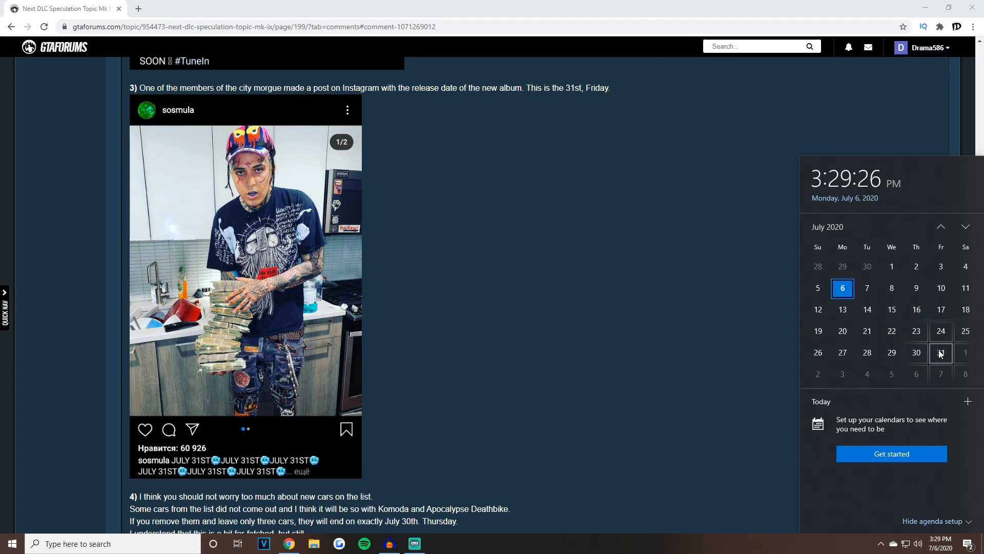
scroll("down", 3)
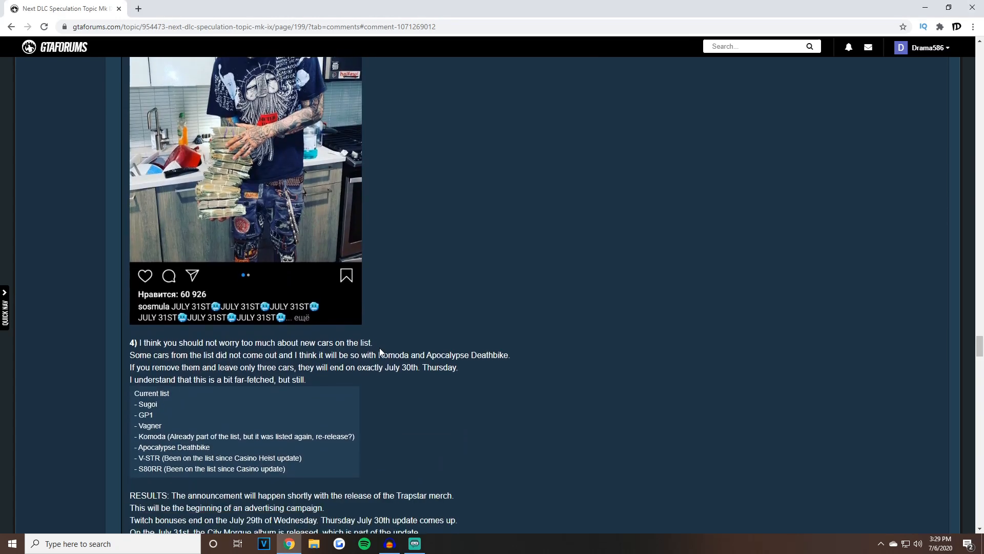
- Read clue 4's current car list and bring up the July 2020 calendar beside it
scroll("down", 3)
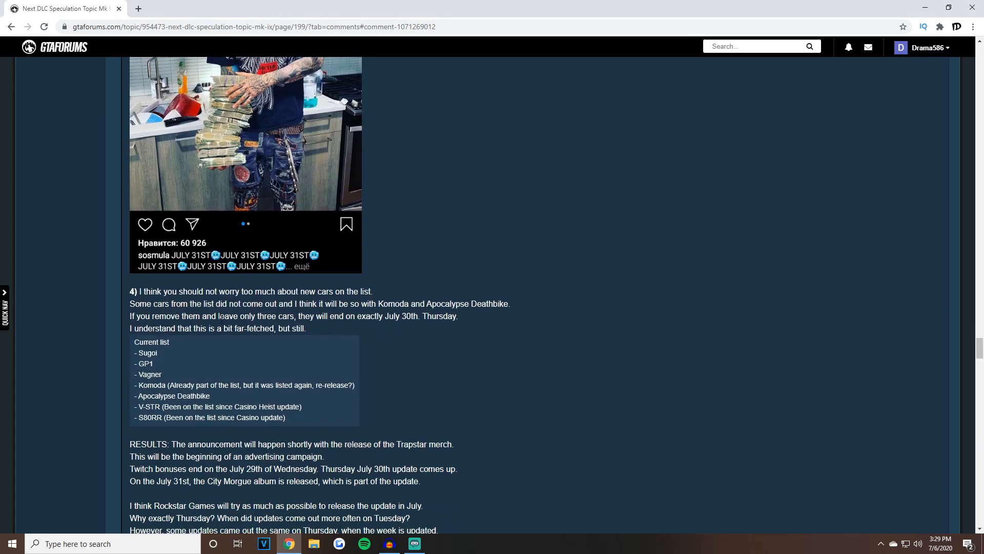
mouse_move(175, 367)
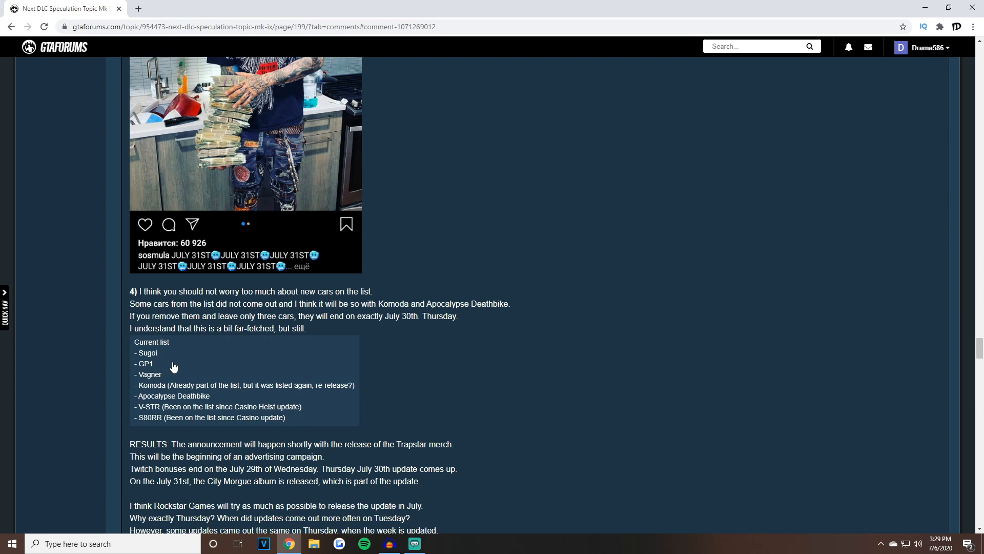
mouse_move(189, 301)
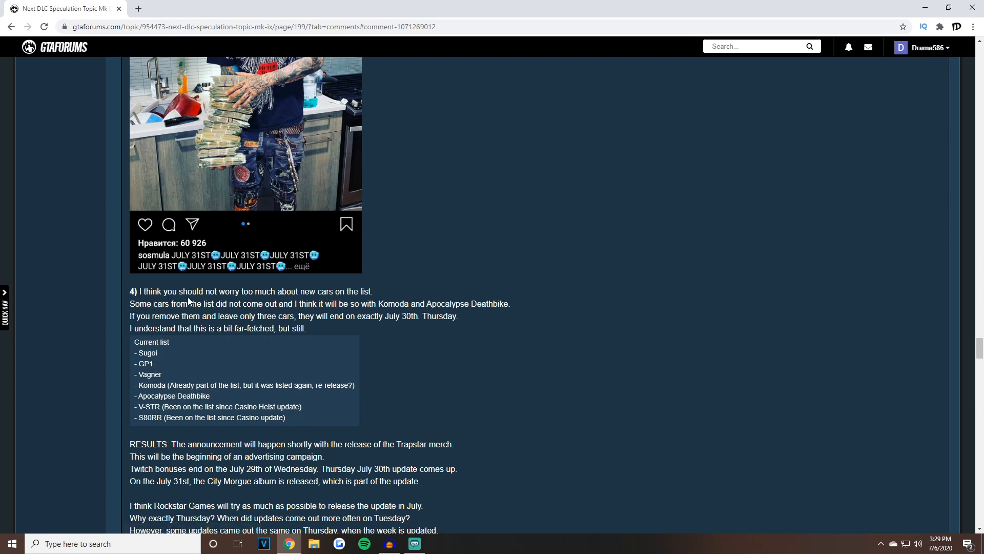
mouse_move(206, 312)
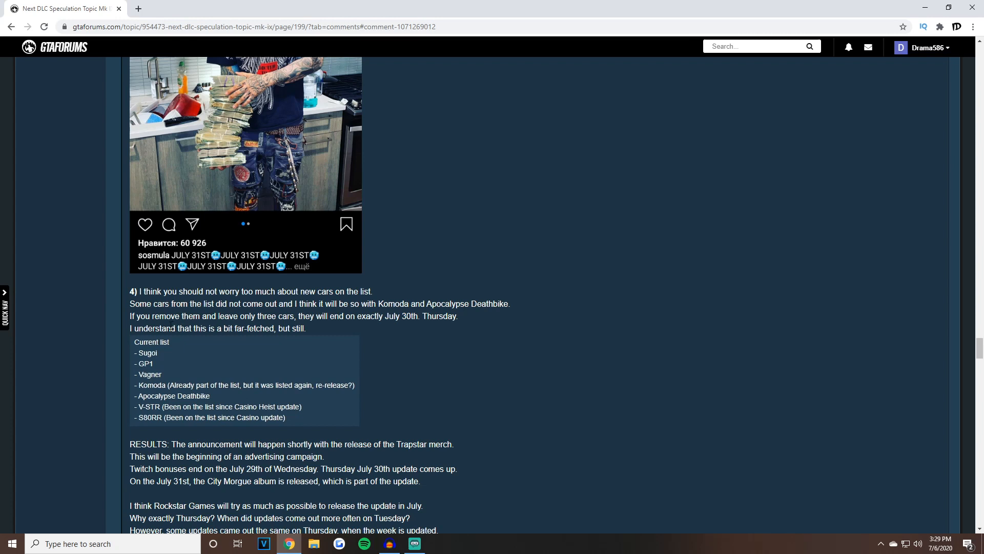
mouse_move(217, 325)
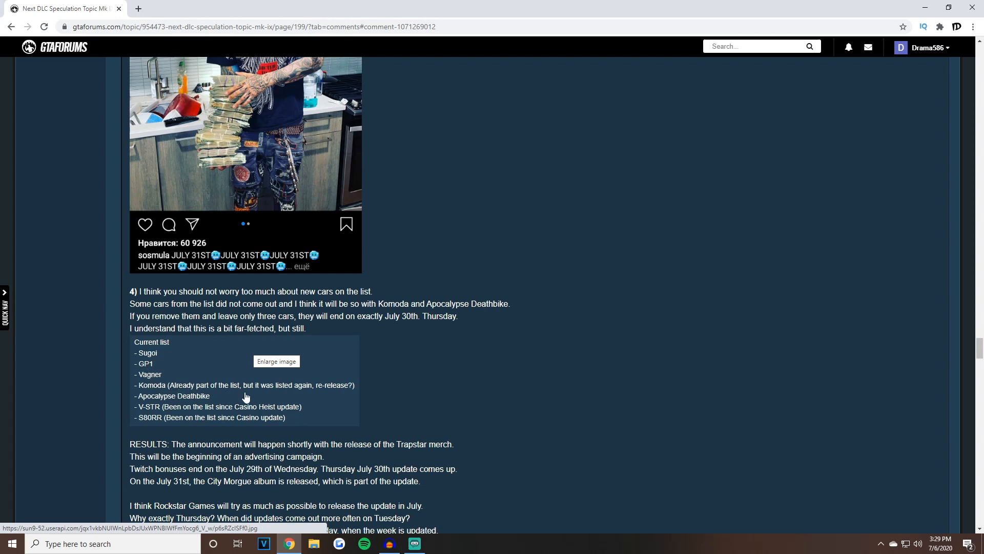
mouse_move(207, 396)
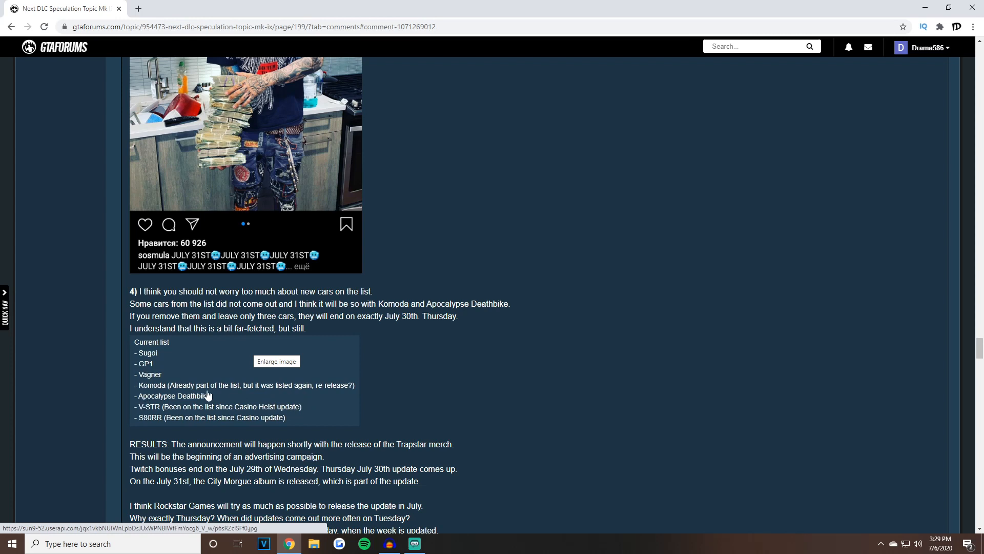
mouse_move(201, 398)
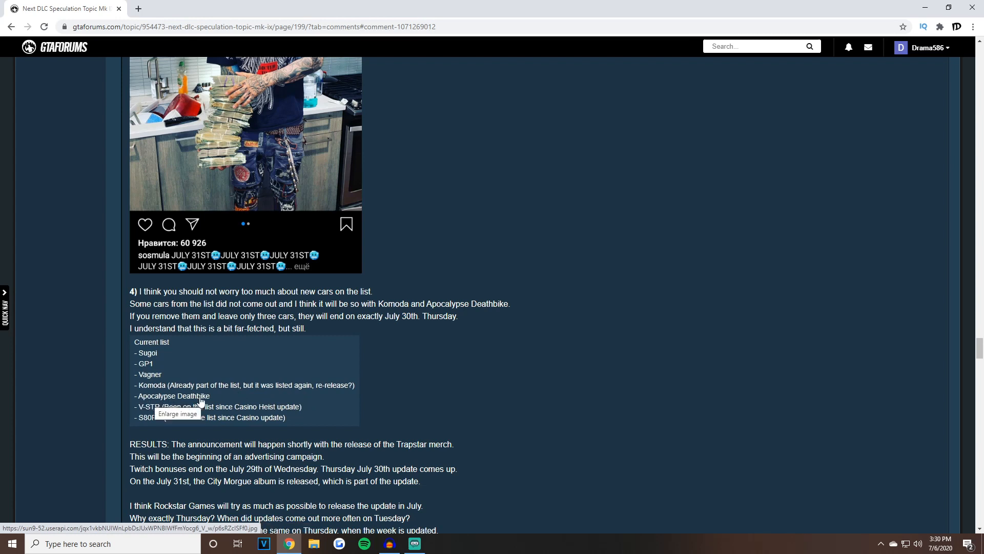
mouse_move(161, 425)
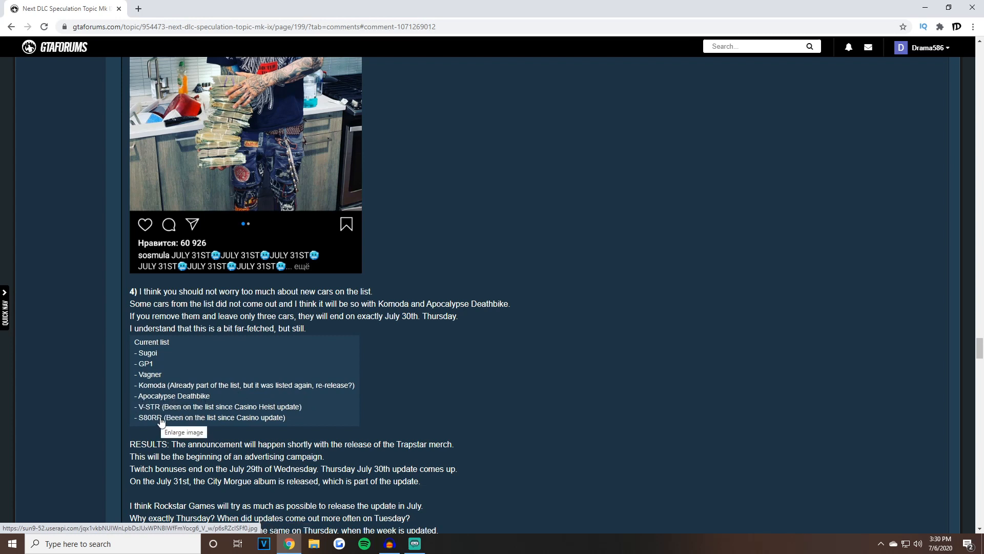
mouse_move(113, 437)
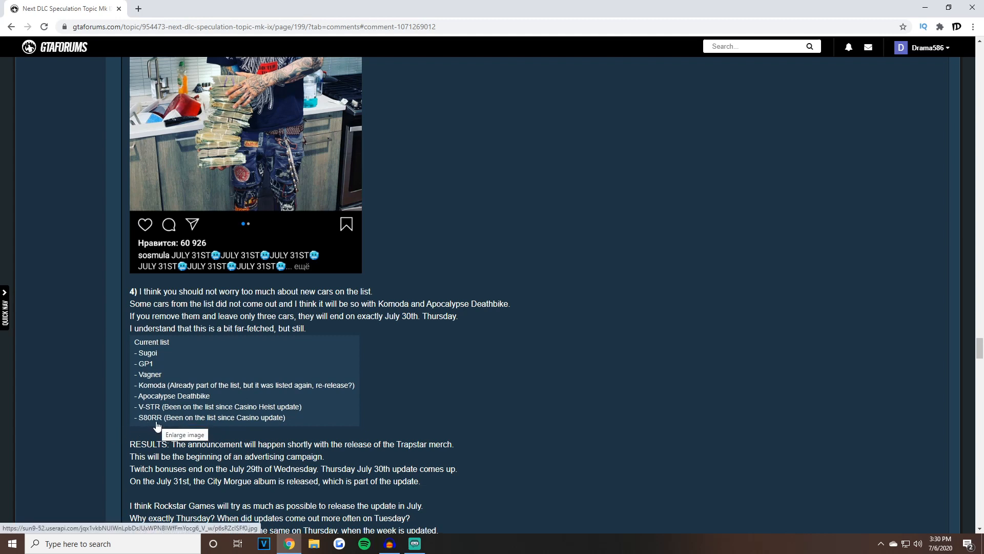
mouse_move(180, 432)
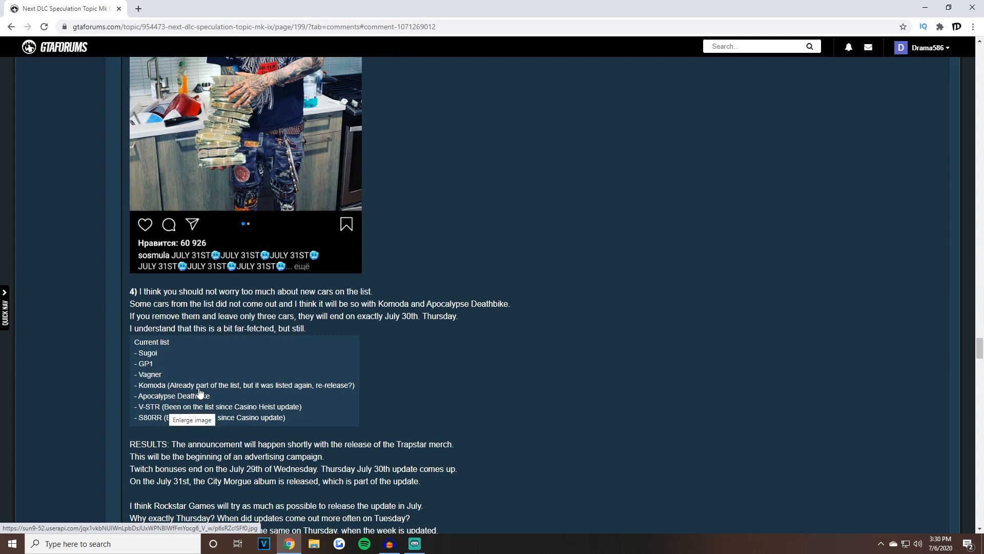
left_click(941, 543)
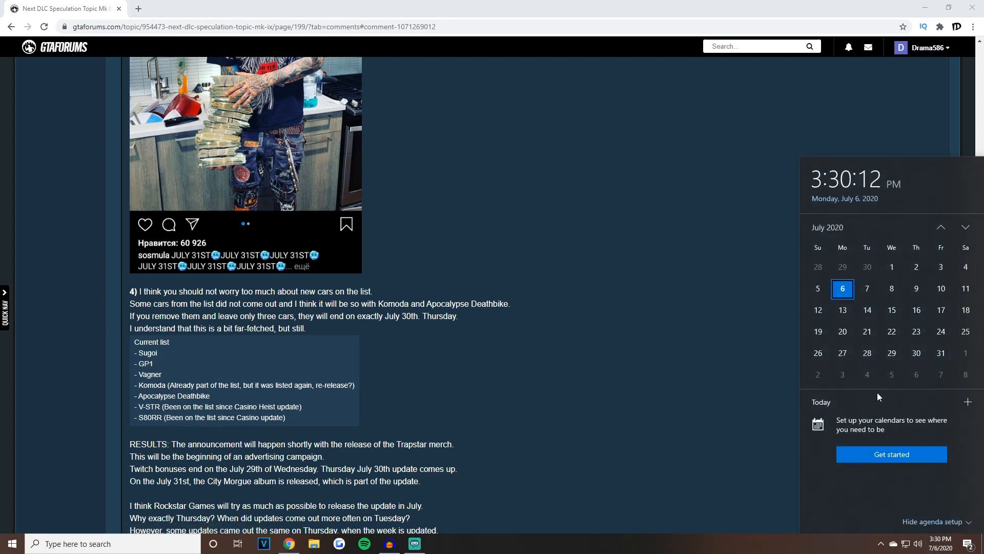
mouse_move(915, 301)
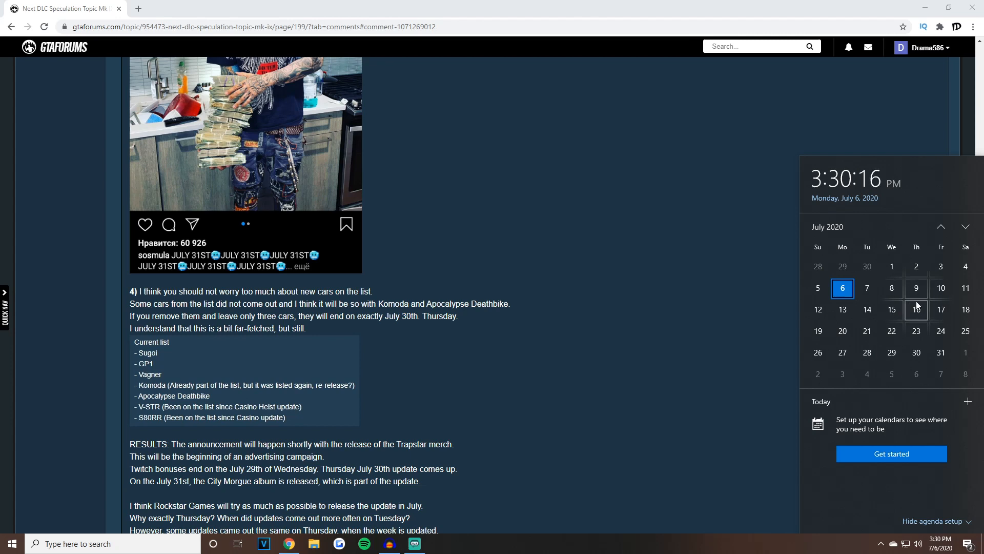
mouse_move(621, 342)
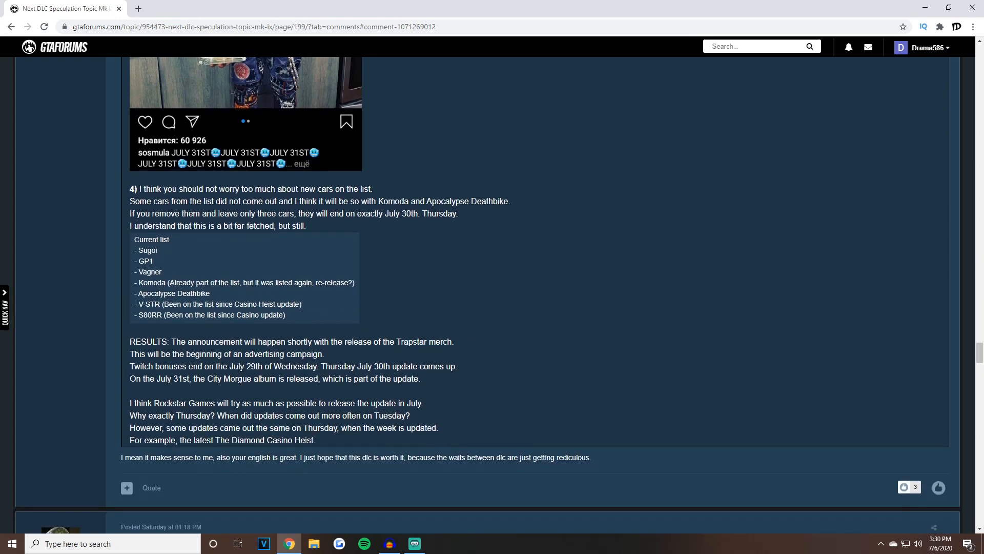
mouse_move(154, 351)
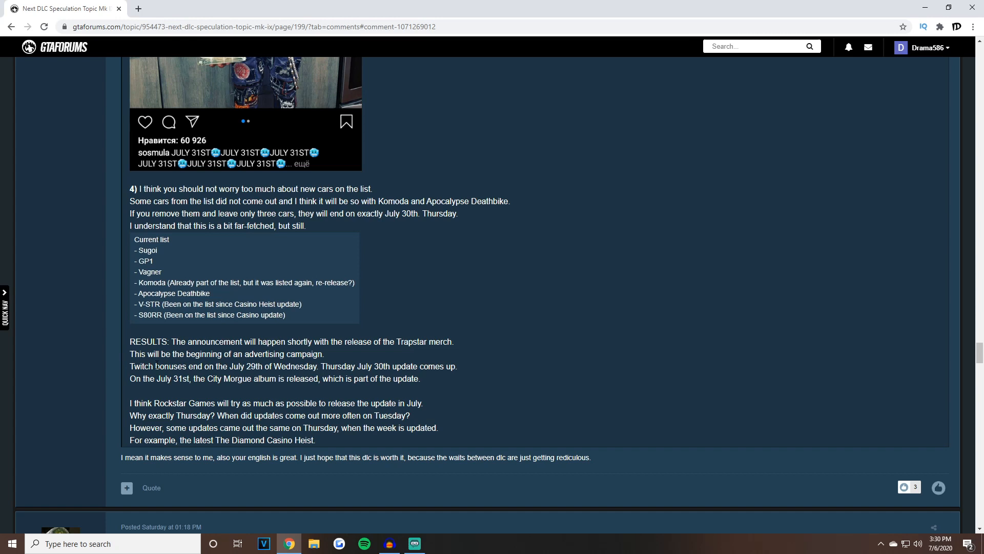
mouse_move(174, 376)
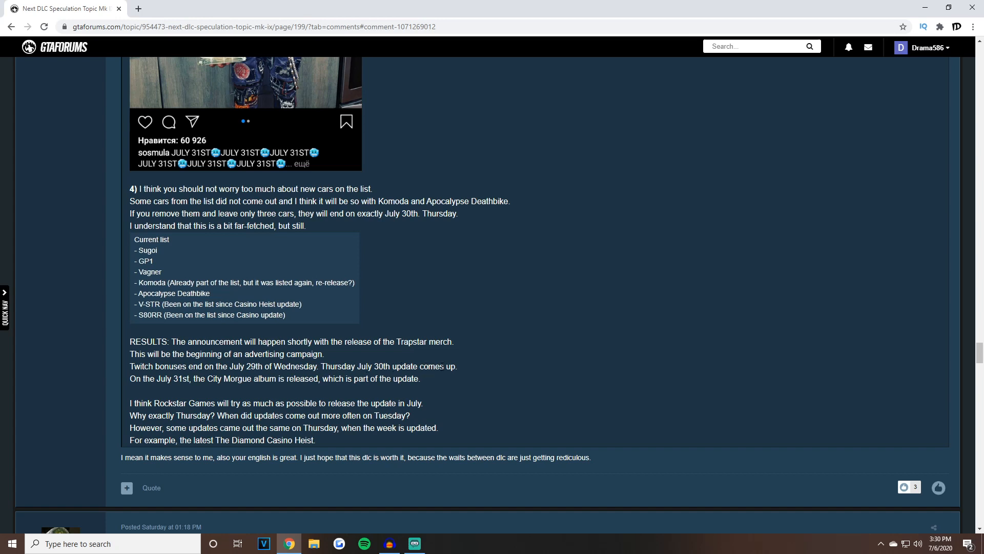
mouse_move(229, 402)
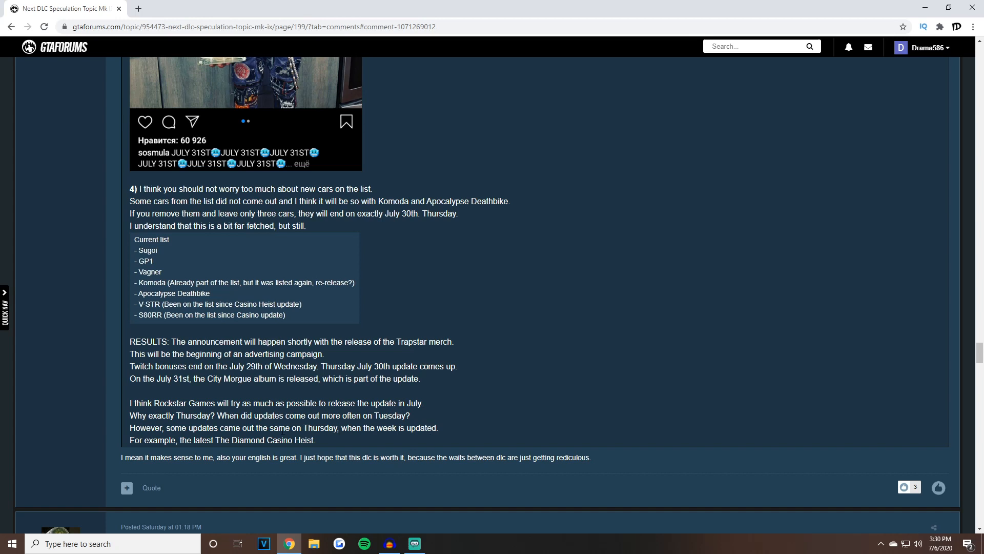
mouse_move(262, 452)
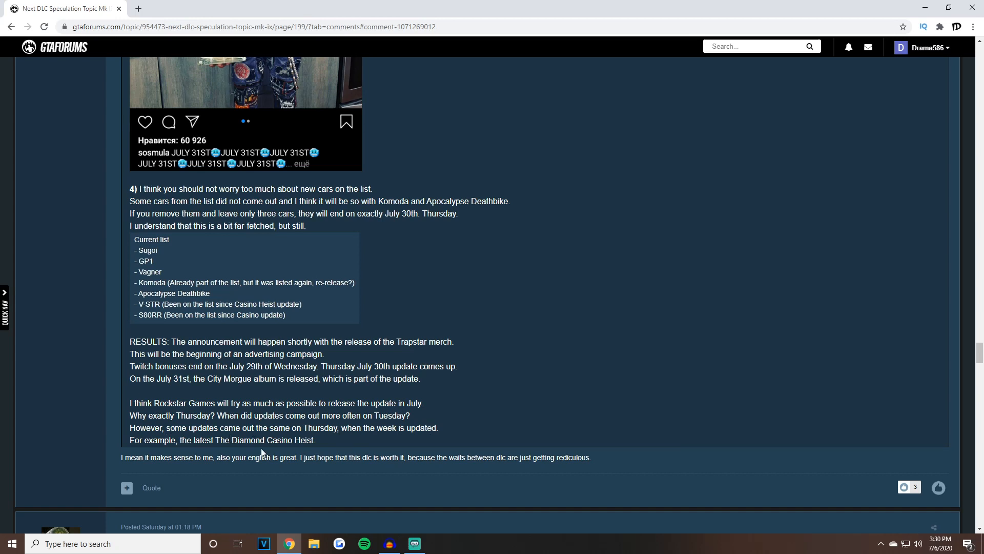
- Scroll back to clues 2 and 3, the Trapstar merch and City Morgue Instagram posts
scroll("down", 3)
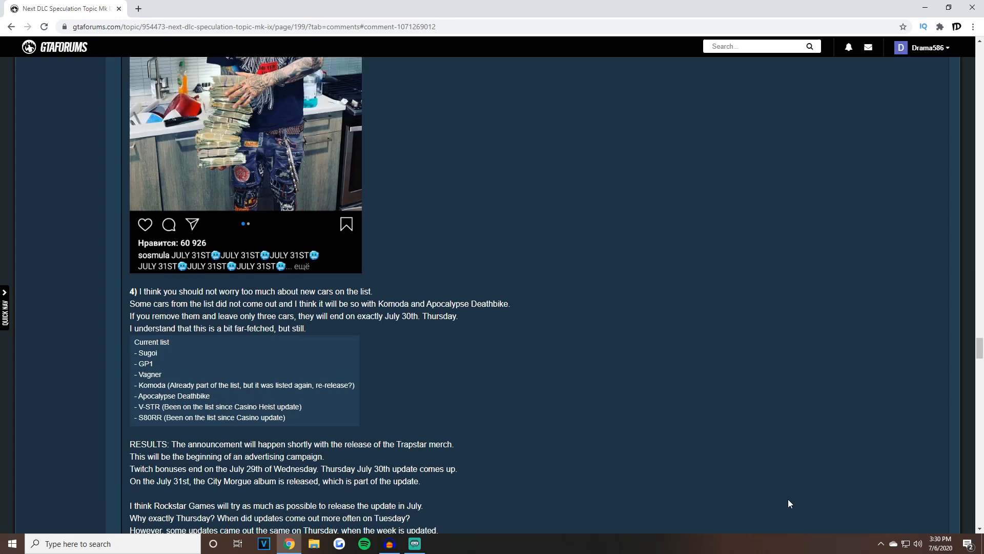
scroll("down", 3)
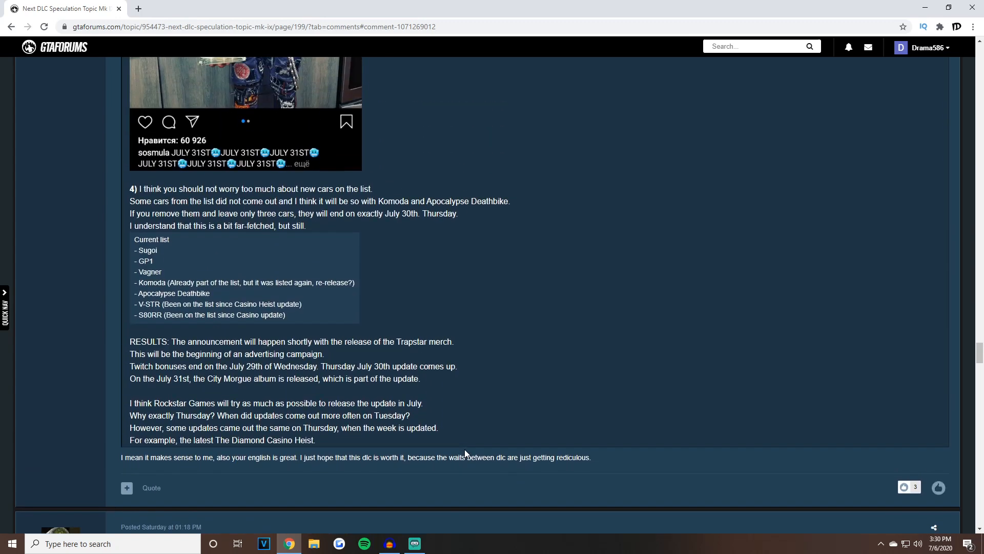
scroll("down", 3)
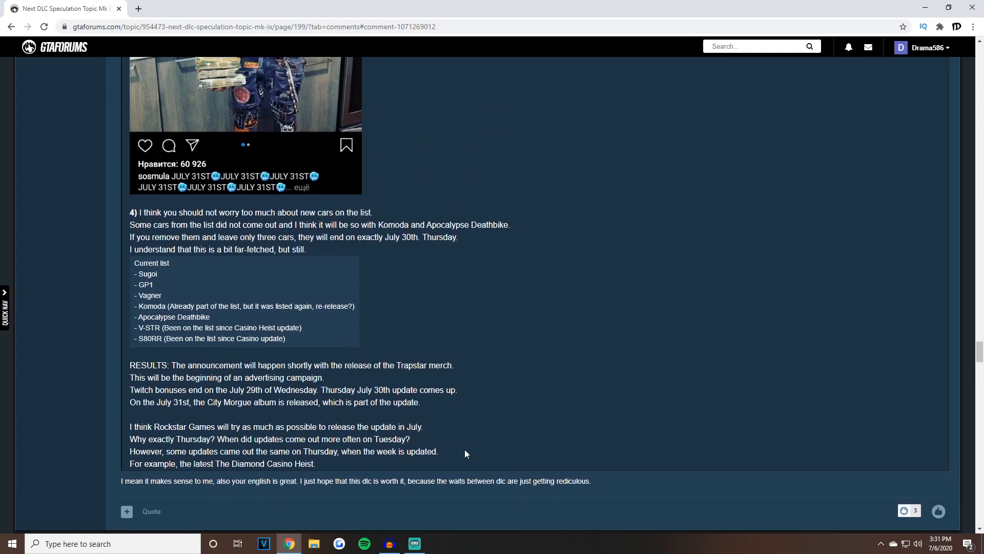
scroll("down", 3)
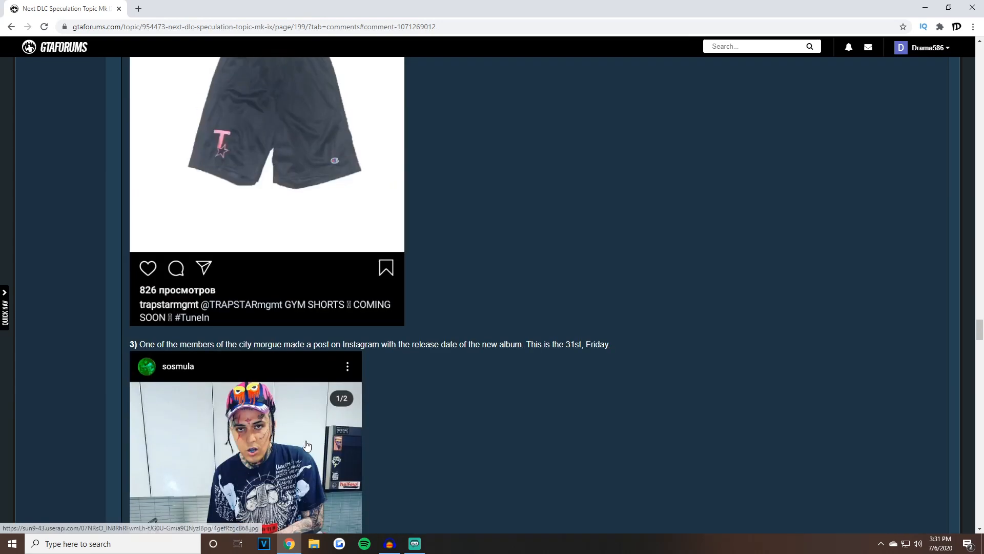
- Scroll through clues 2–4 of the quoted post, checking the Windows calendar alongside
scroll("up", 3)
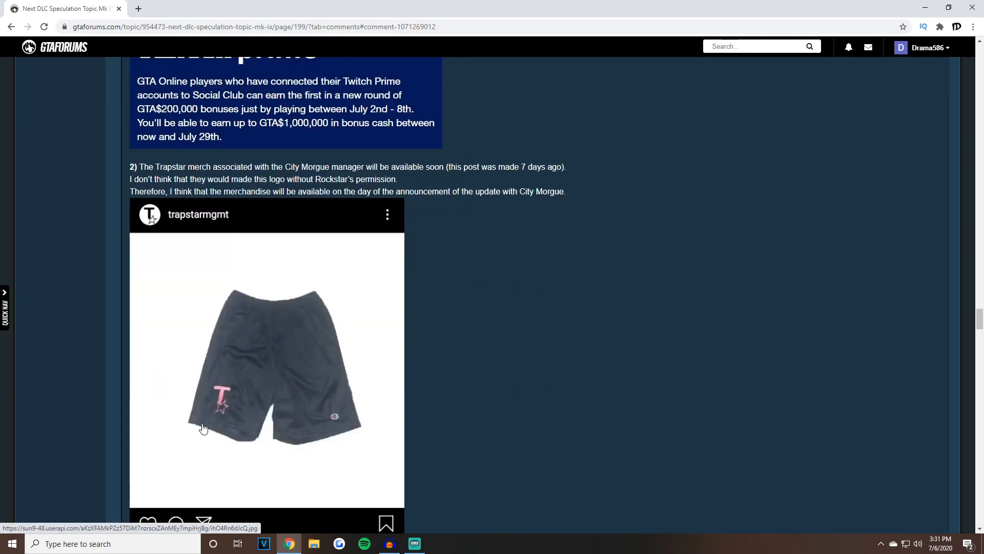
scroll("down", 3)
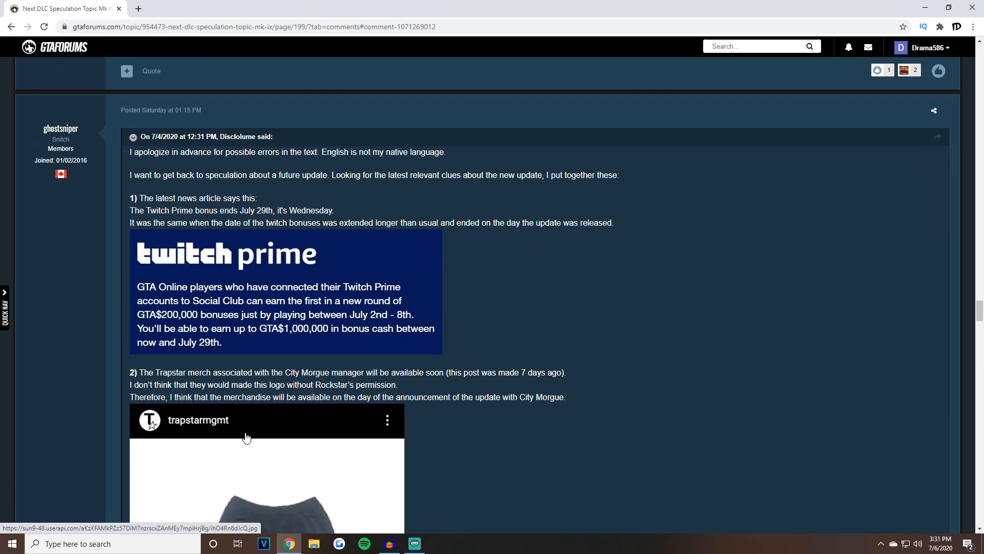
scroll("down", 3)
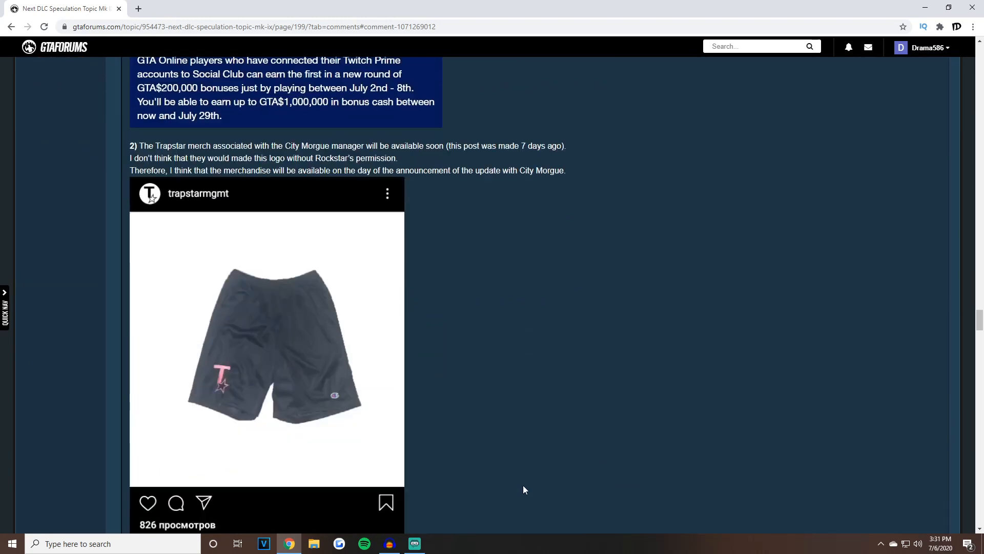
left_click(940, 544)
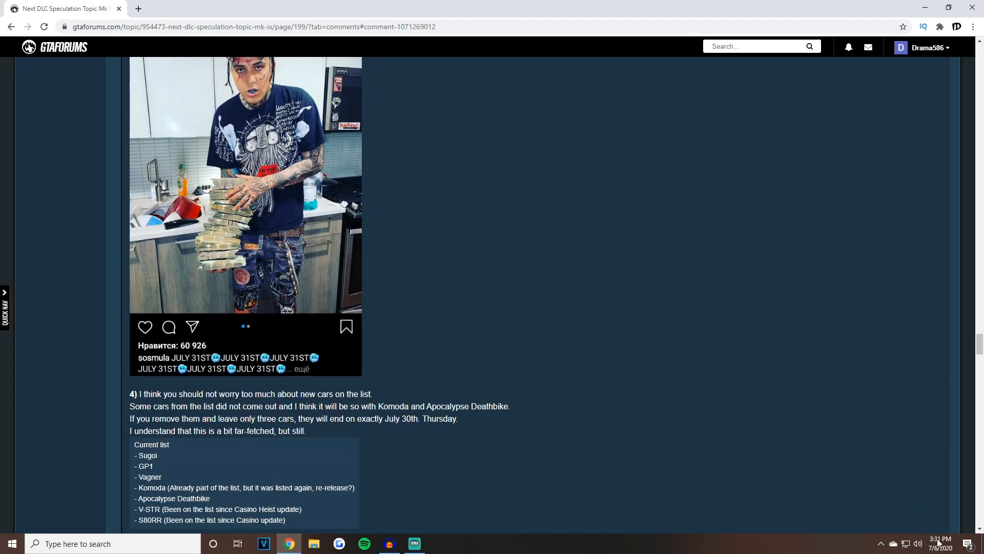
left_click(940, 544)
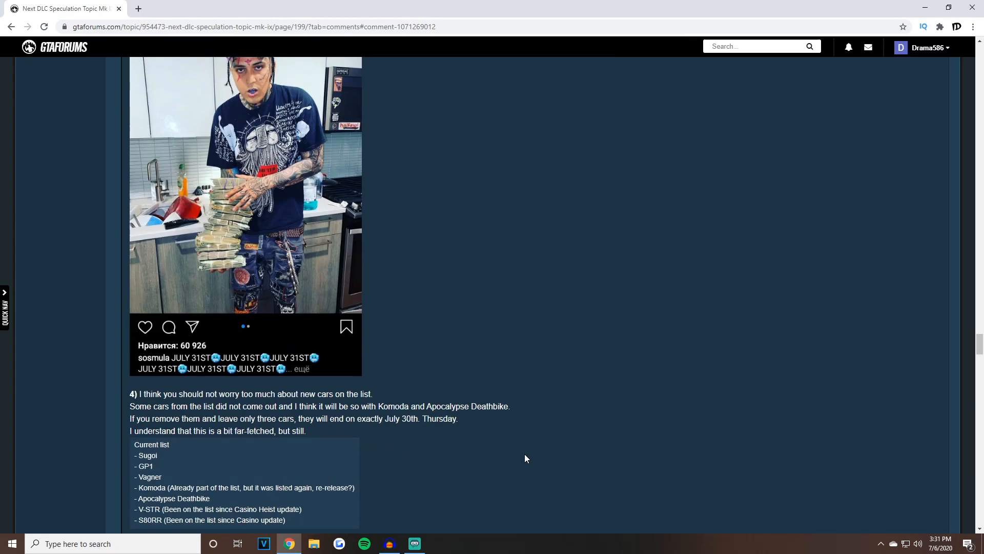
scroll("down", 3)
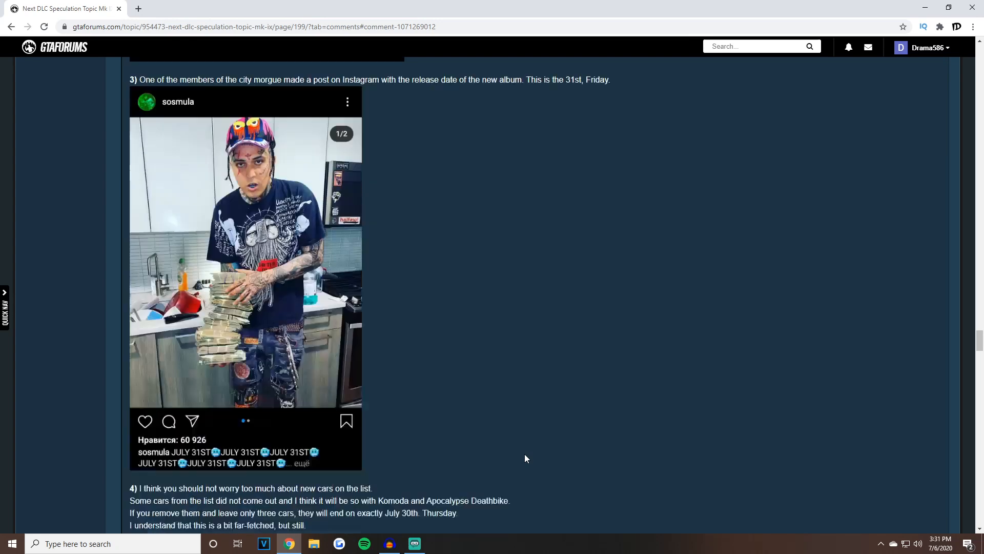
- Scroll back up to clue 1 and the Twitch Prime image at the post's top
scroll("up", 3)
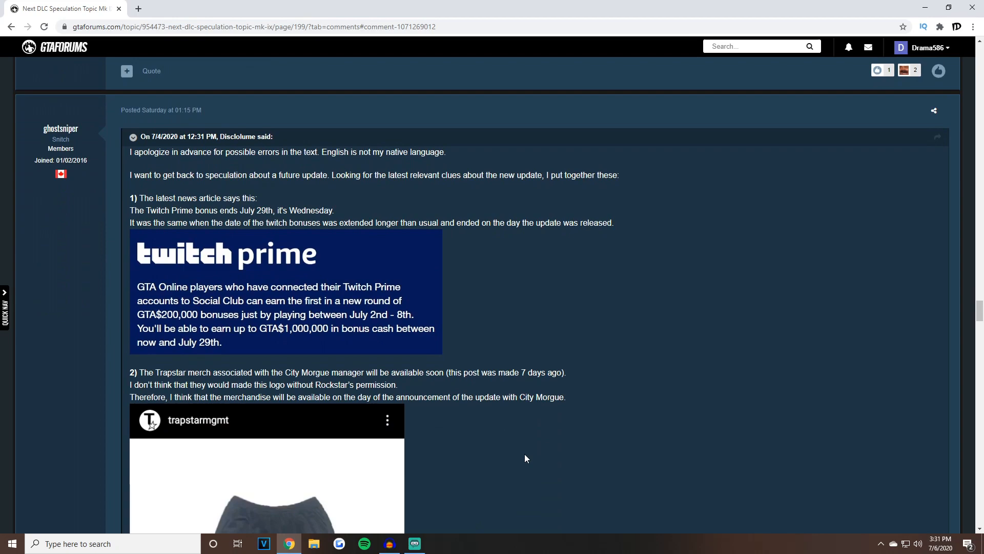
scroll("down", 3)
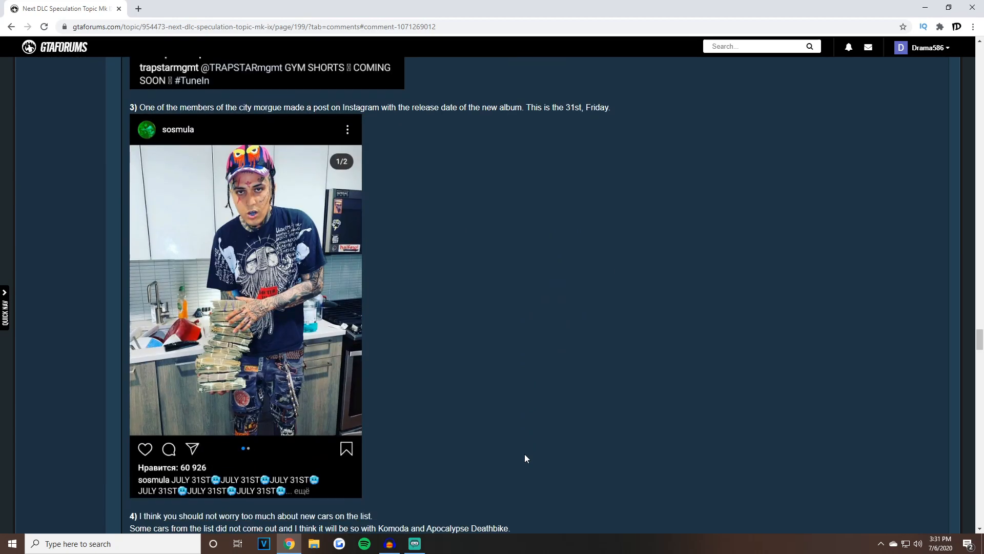
scroll("down", 3)
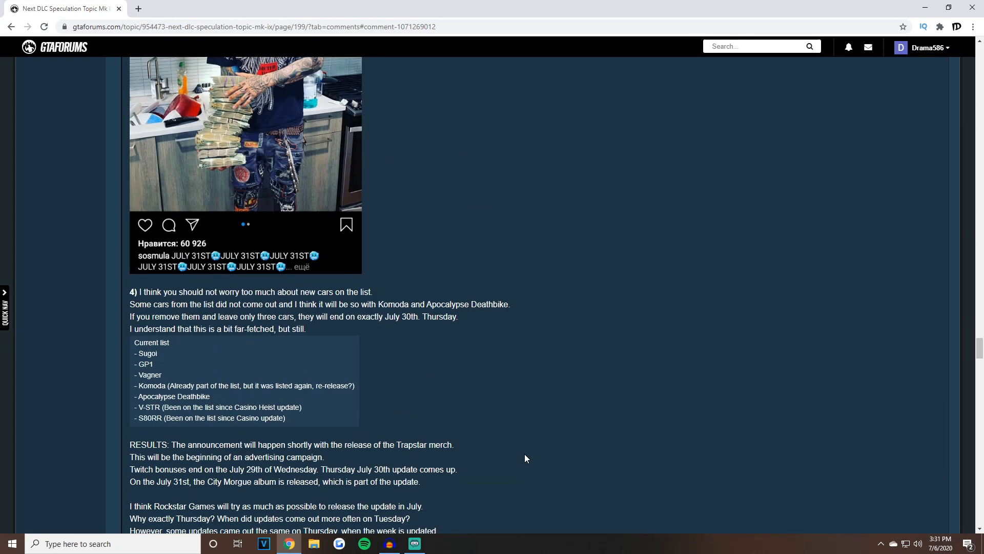
scroll("up", 3)
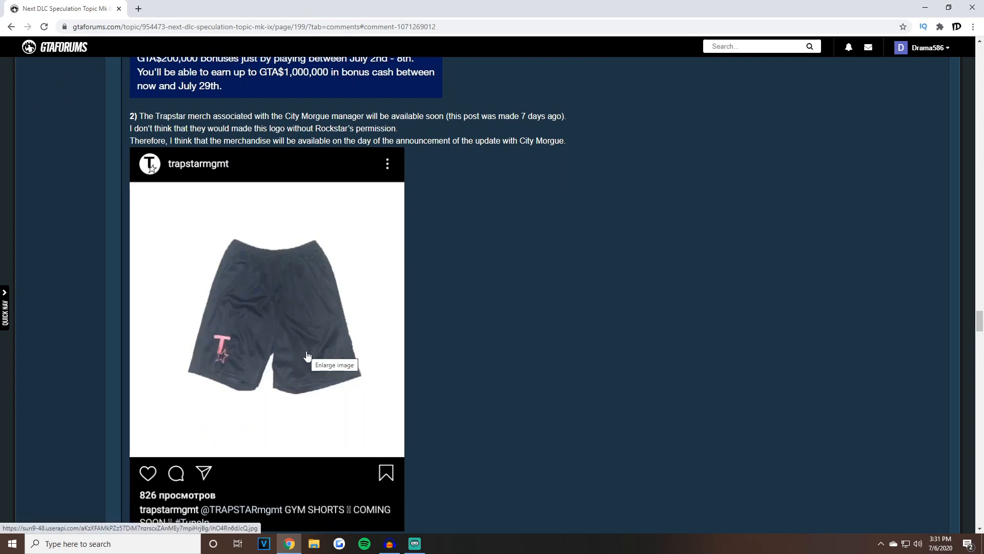
scroll("down", 3)
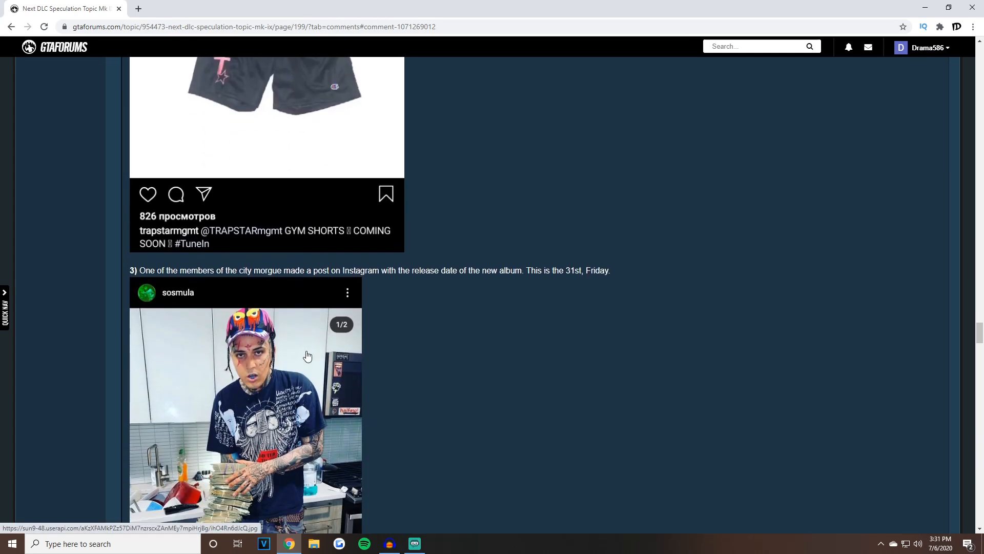
scroll("down", 3)
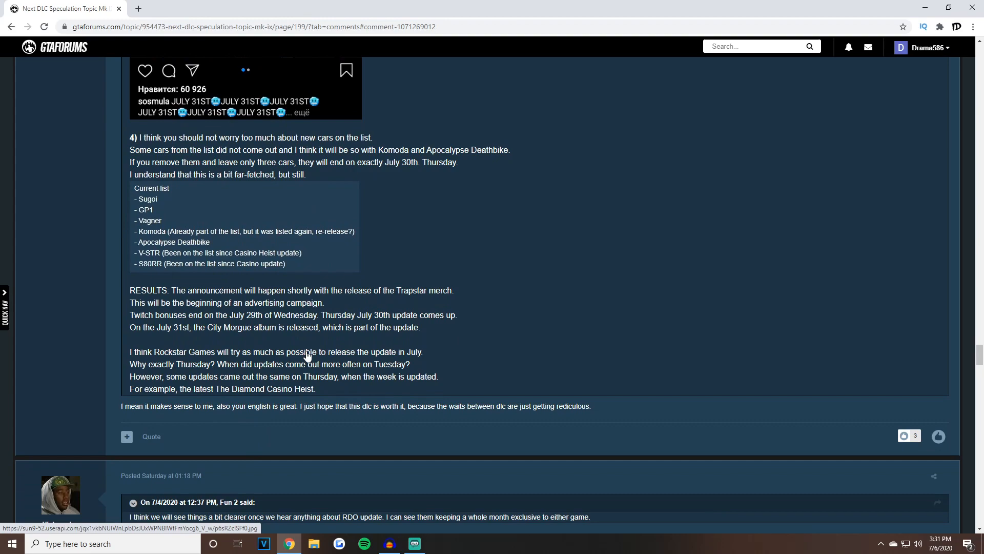
scroll("up", 3)
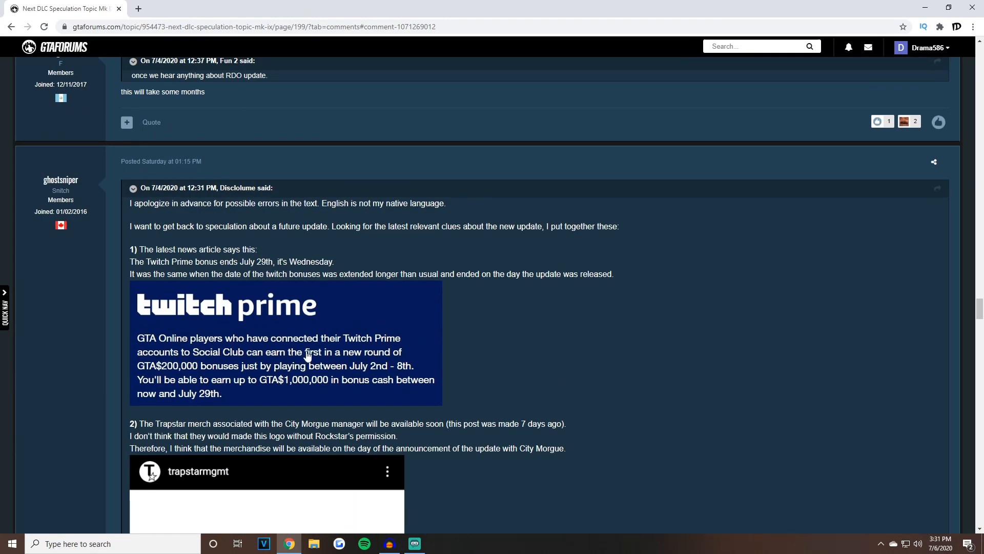
- Scroll past the City Morgue Instagram post down to clue 4 and its car list
scroll("down", 3)
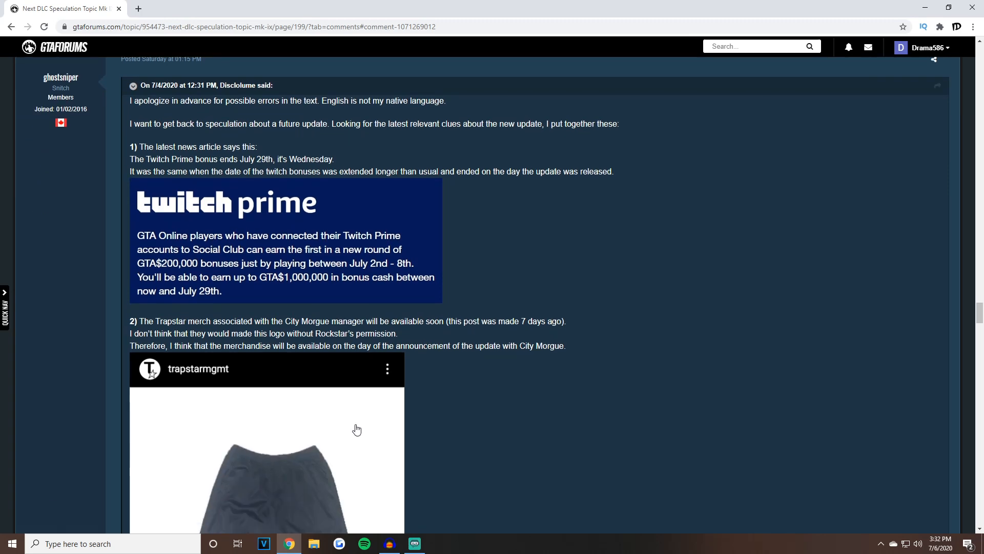
scroll("down", 3)
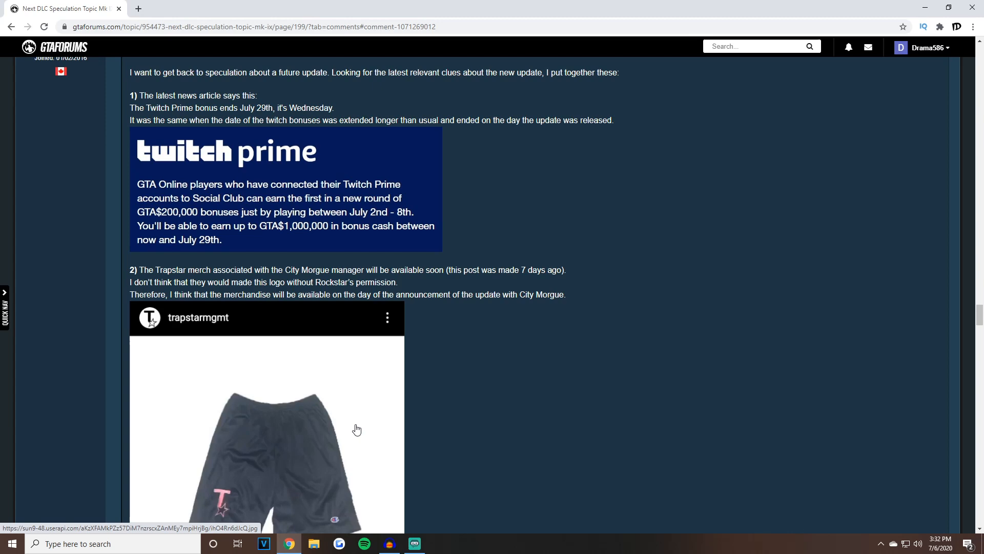
scroll("down", 3)
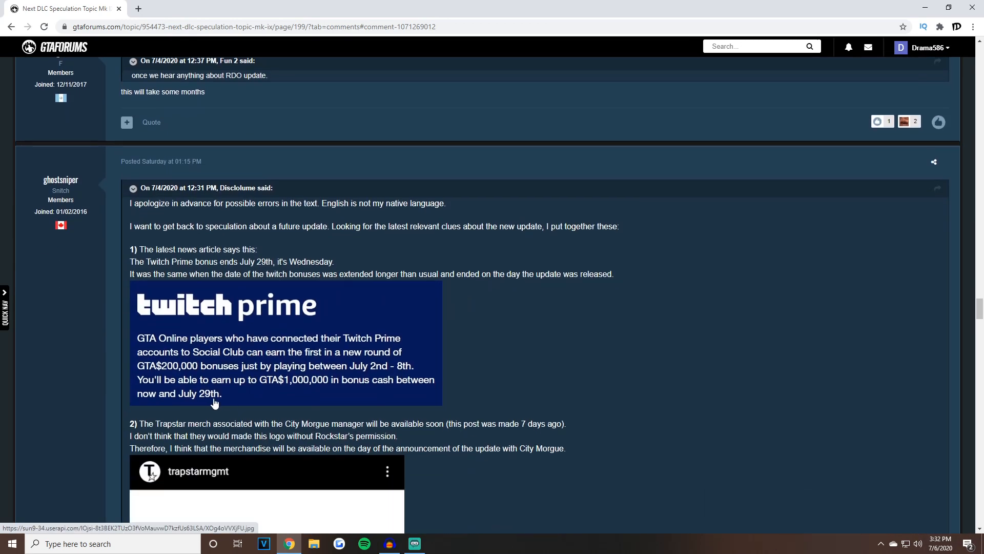
mouse_move(214, 402)
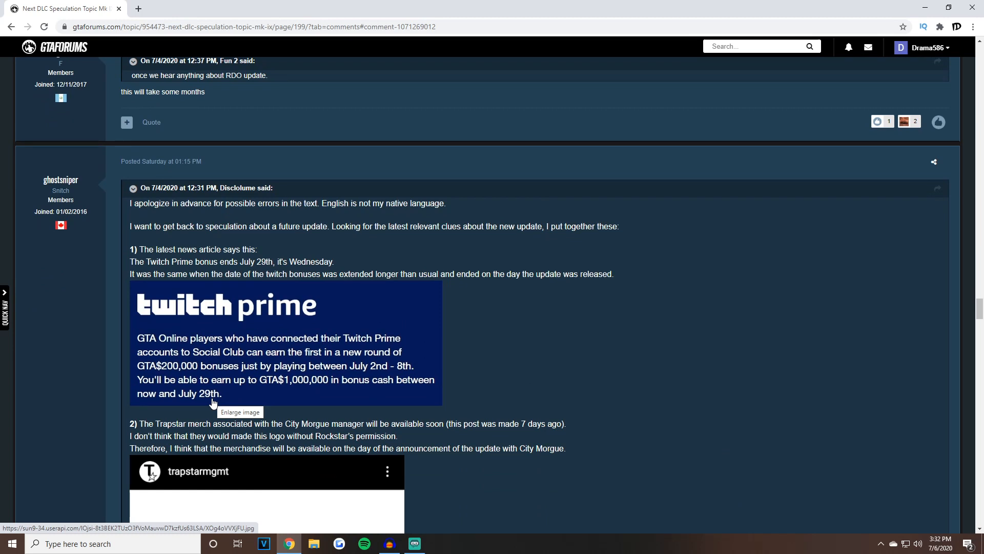
mouse_move(208, 382)
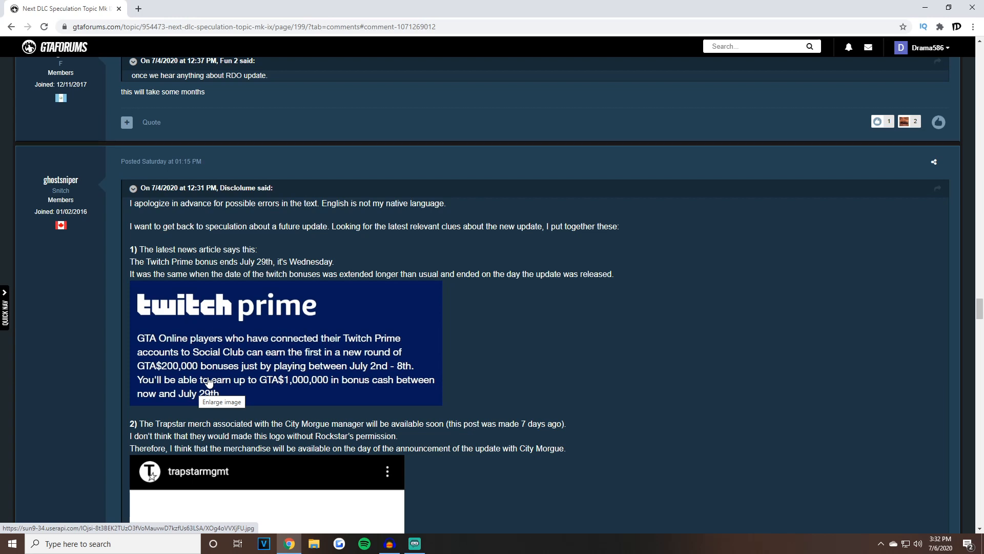
scroll("down", 3)
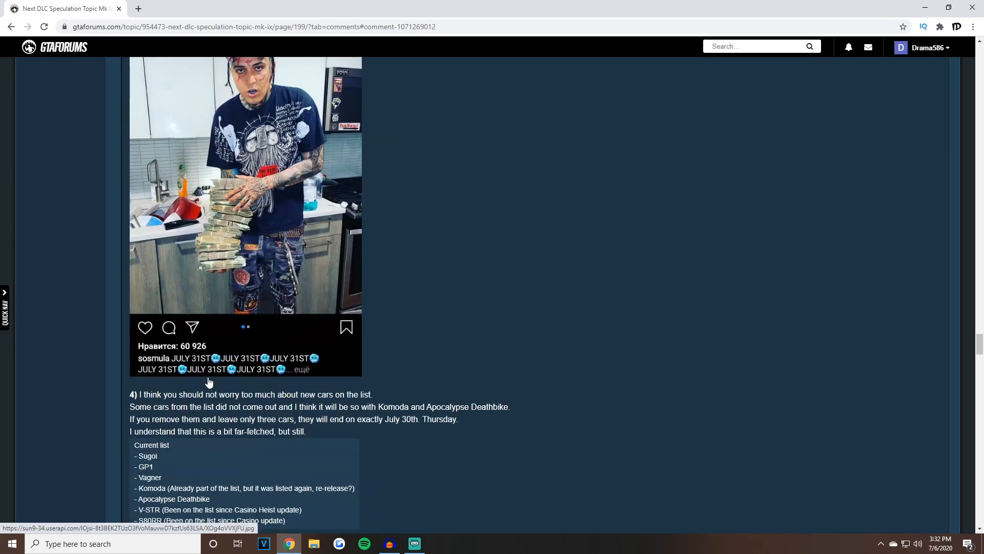
- Scroll down from the post's start past clues 2 and 3
scroll("down", 3)
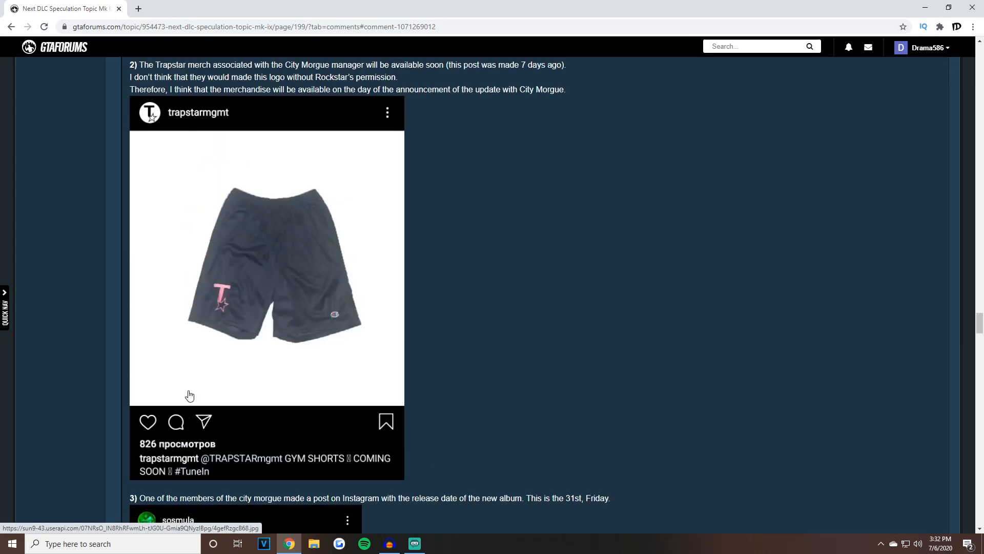
scroll("down", 3)
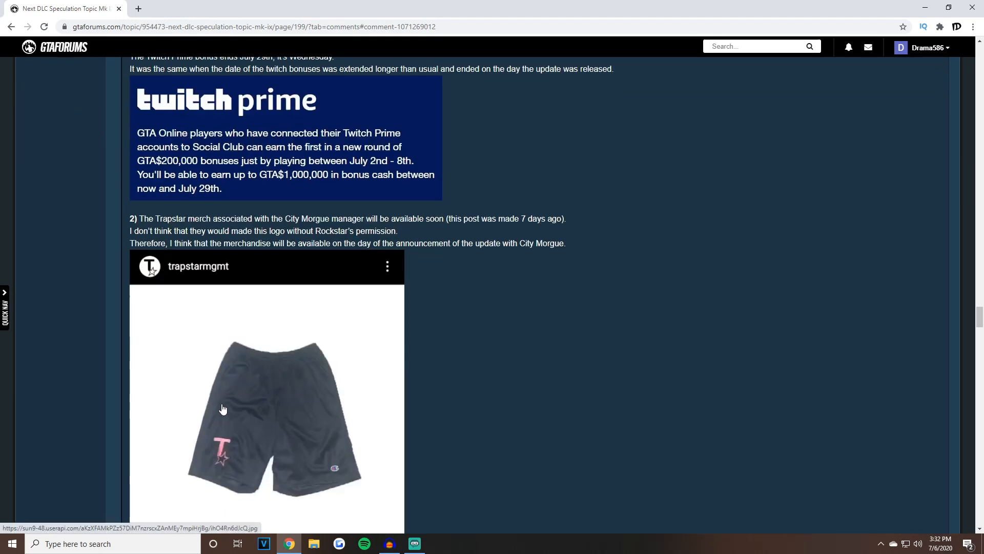
scroll("down", 3)
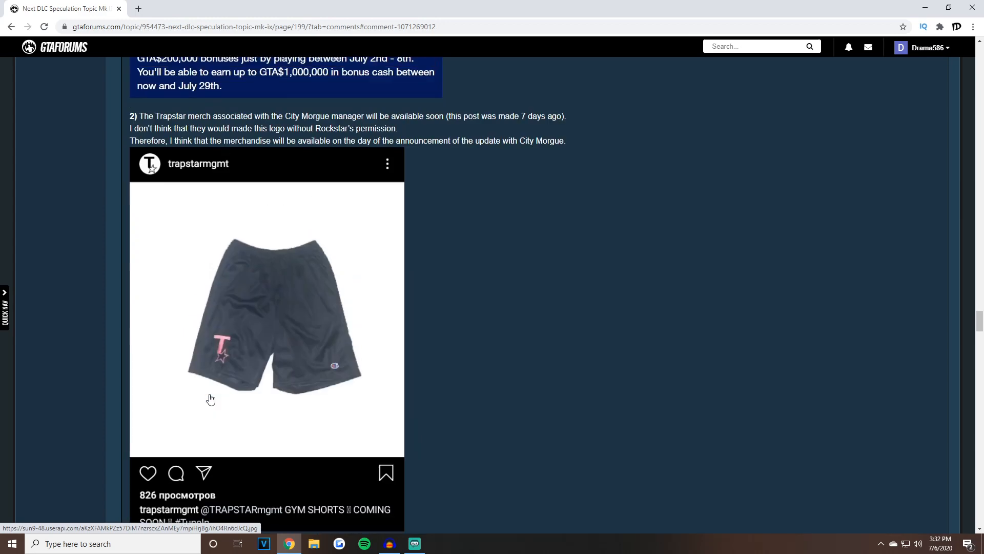
scroll("down", 3)
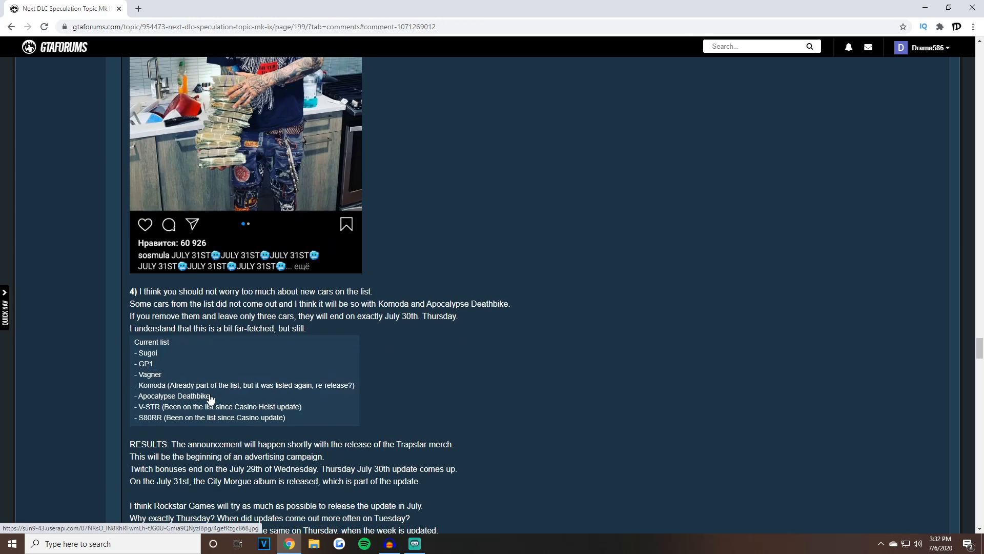
scroll("down", 3)
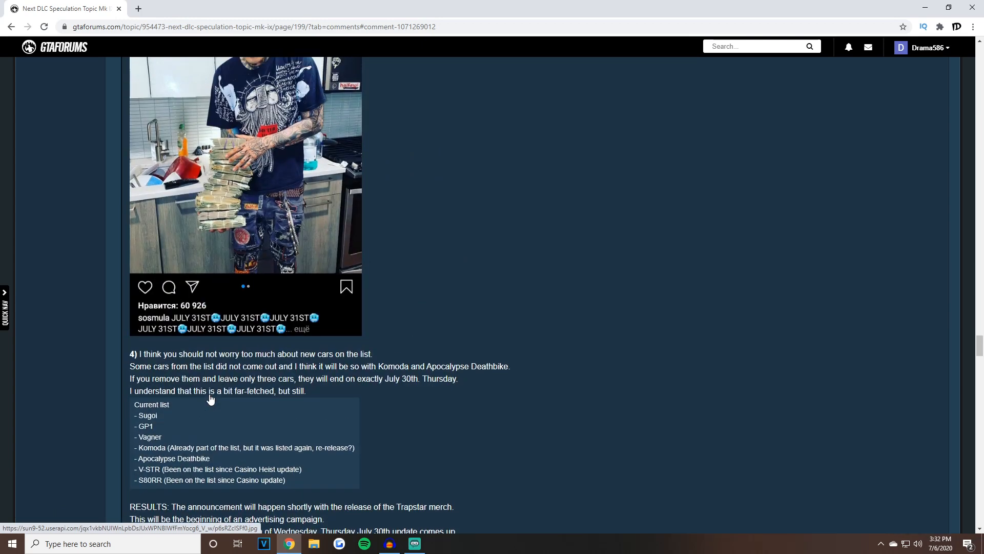
- Continue past the car list to the RESULTS summary and the agreeing reply below
scroll("down", 3)
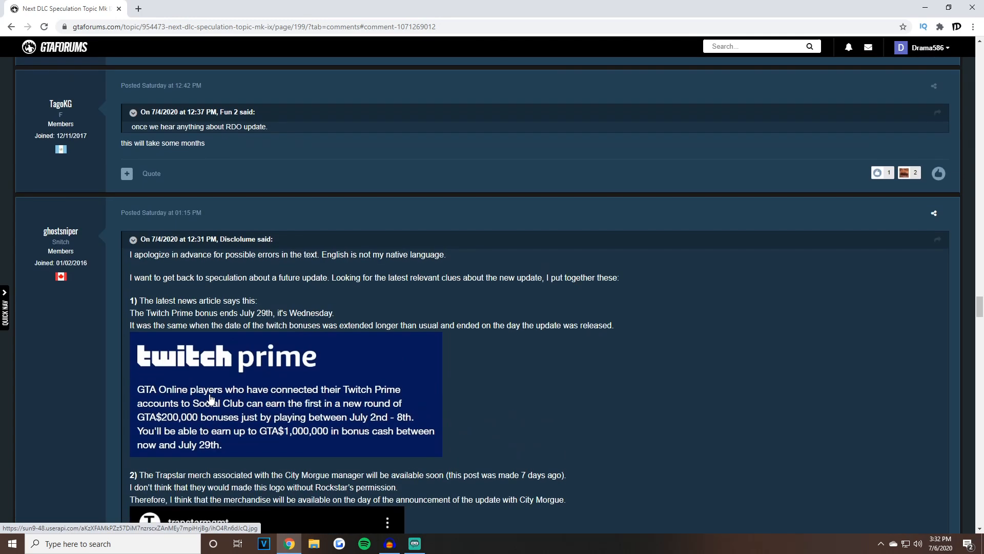
scroll("down", 3)
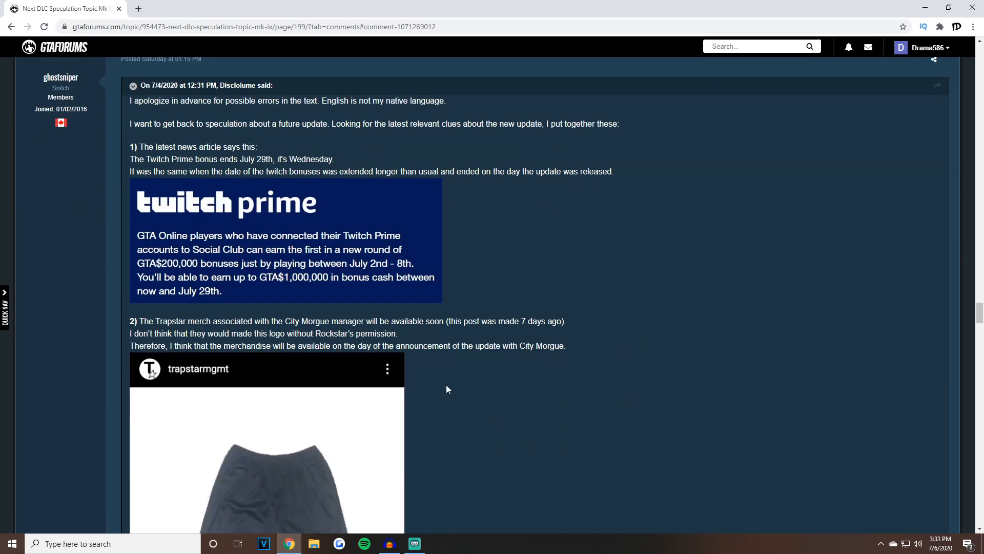
scroll("down", 3)
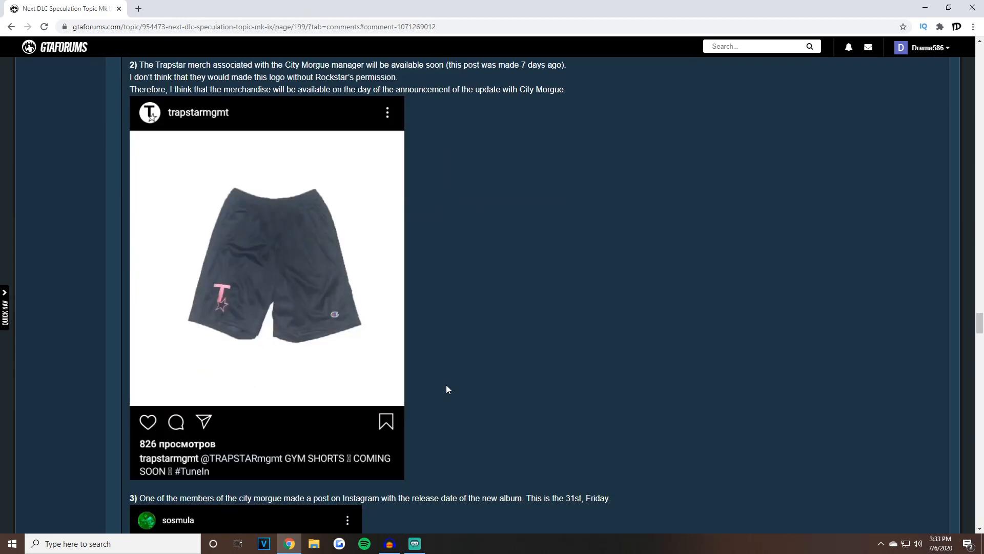
scroll("down", 3)
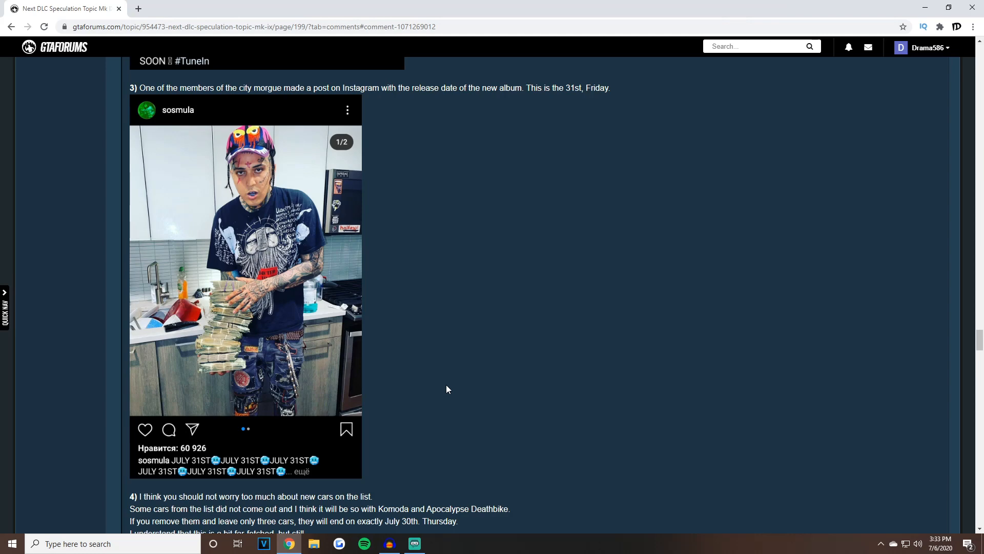
scroll("down", 3)
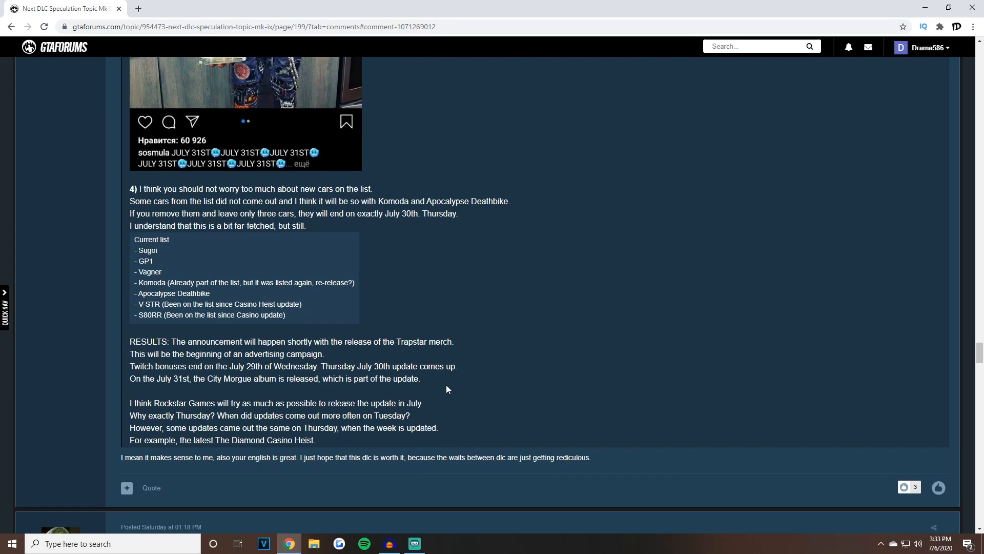